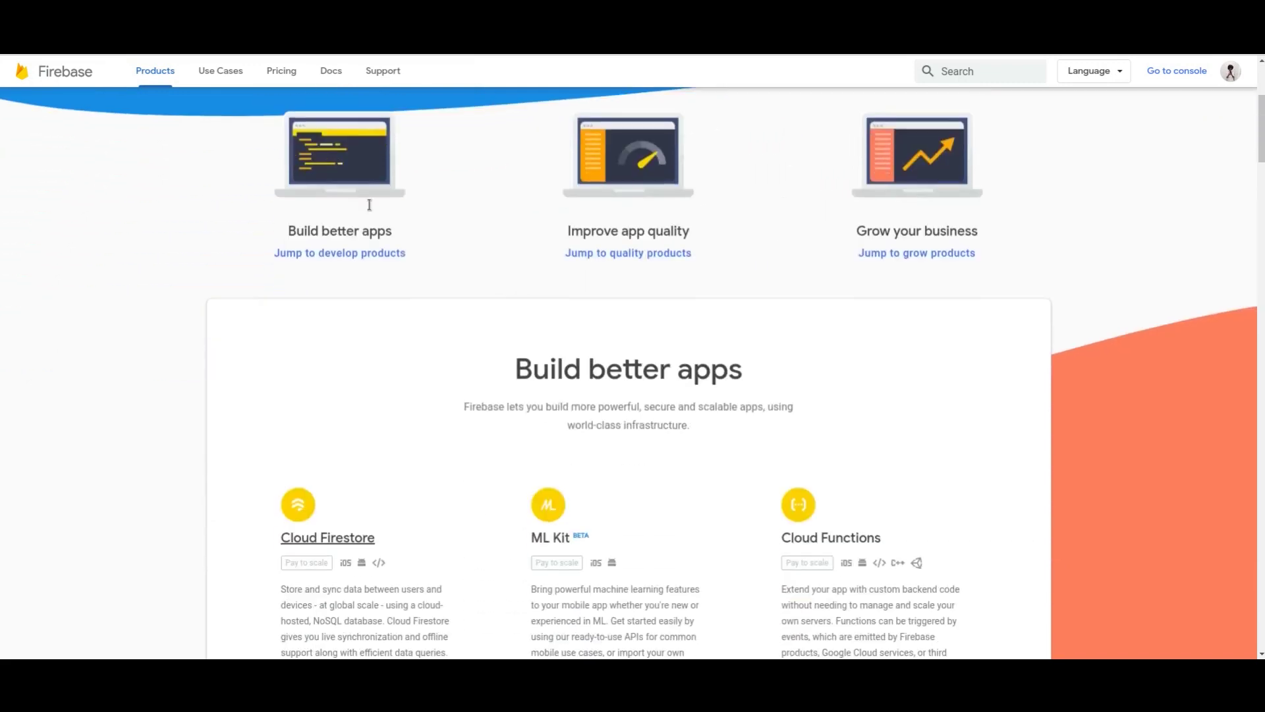
Scroll the Firebase products page past Cloud Firestore and Realtime Database and back up.
scroll(down, 3)
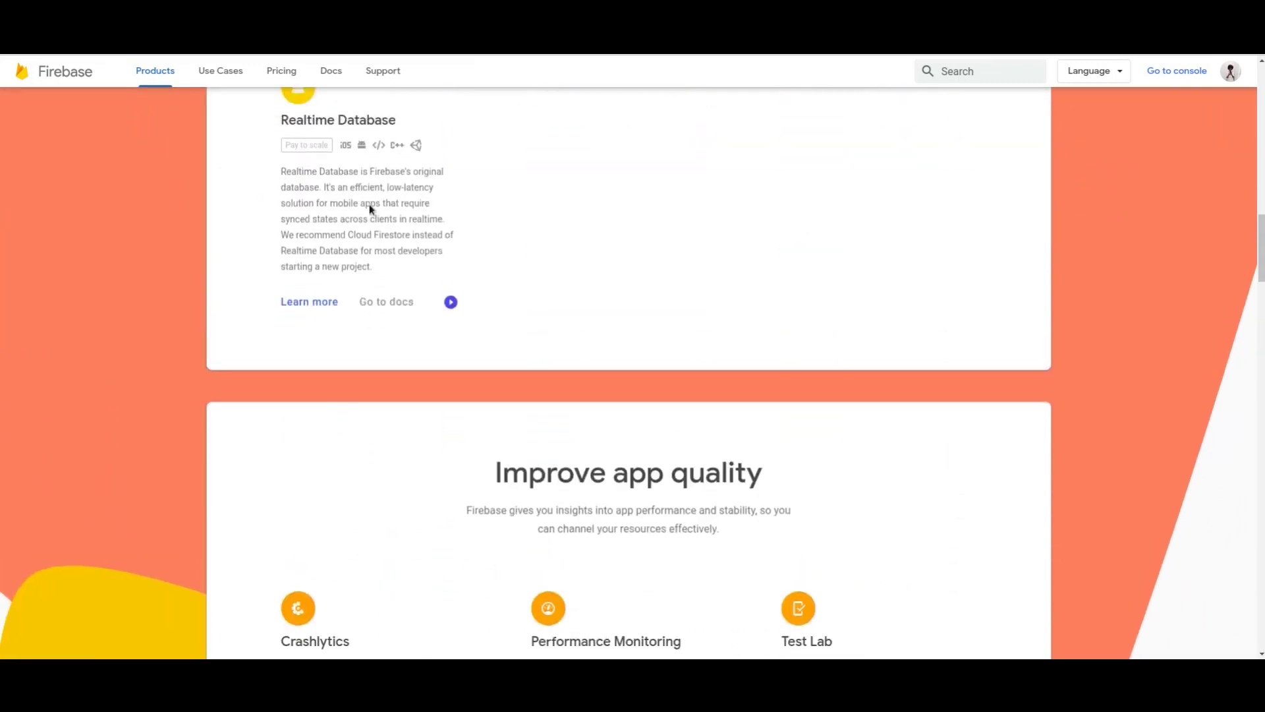
scroll(up, 3)
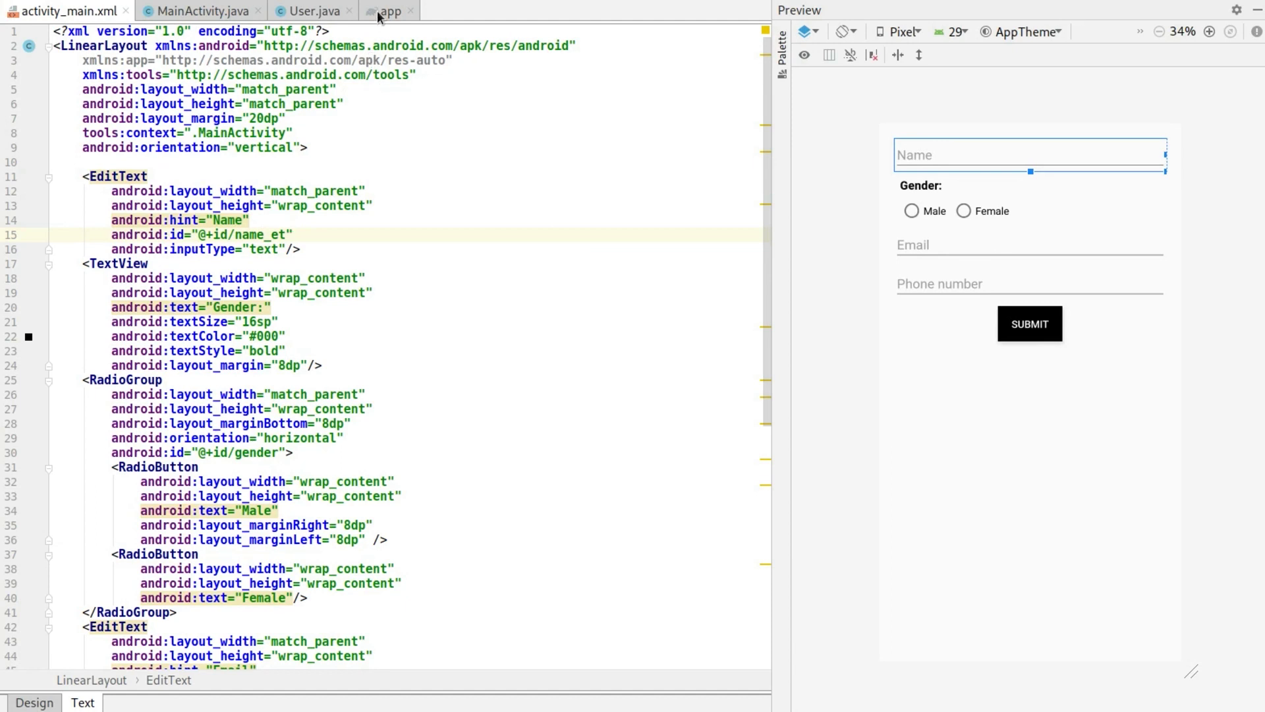
click(390, 10)
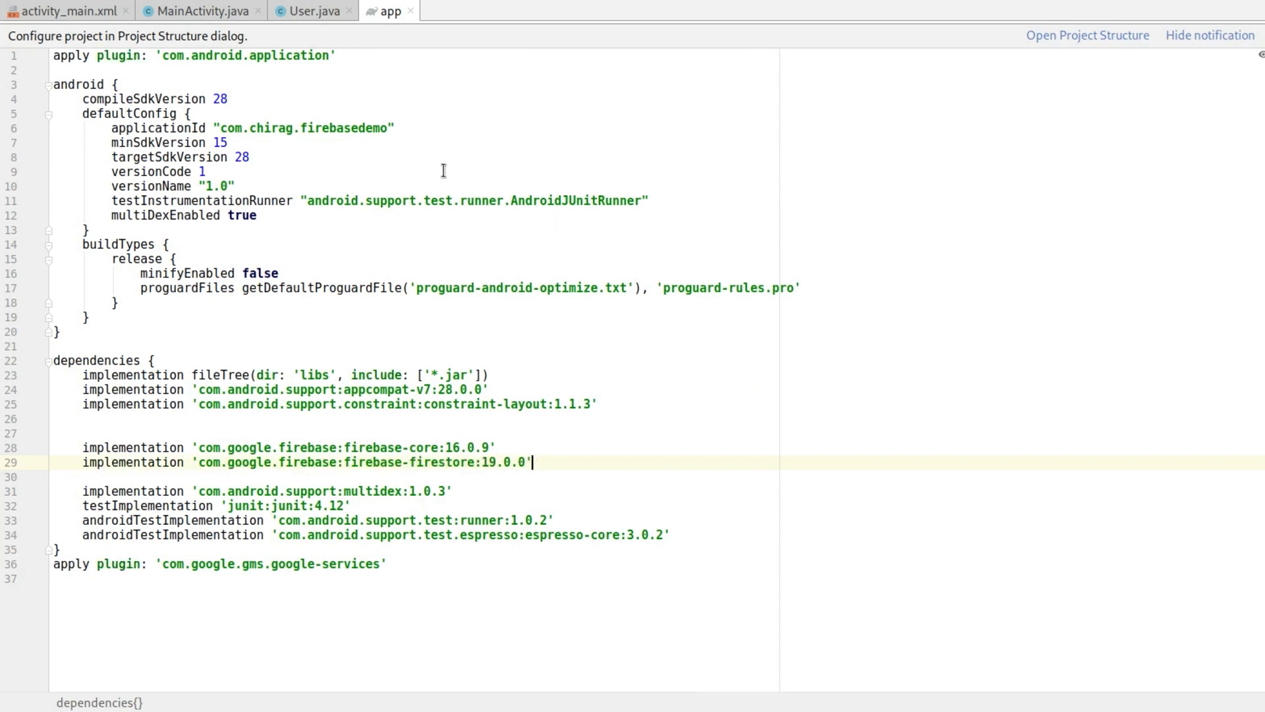
click(61, 11)
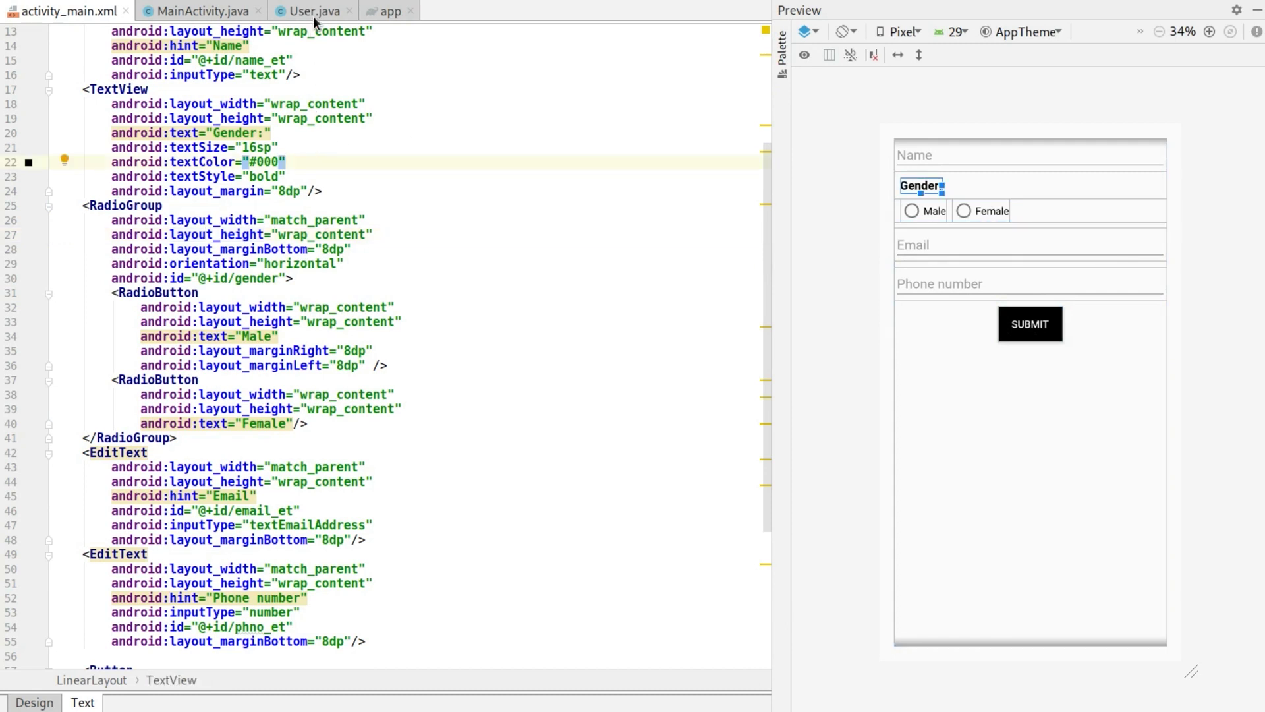
Switch to the User class with name, gender, email and phone number fields.
click(311, 11)
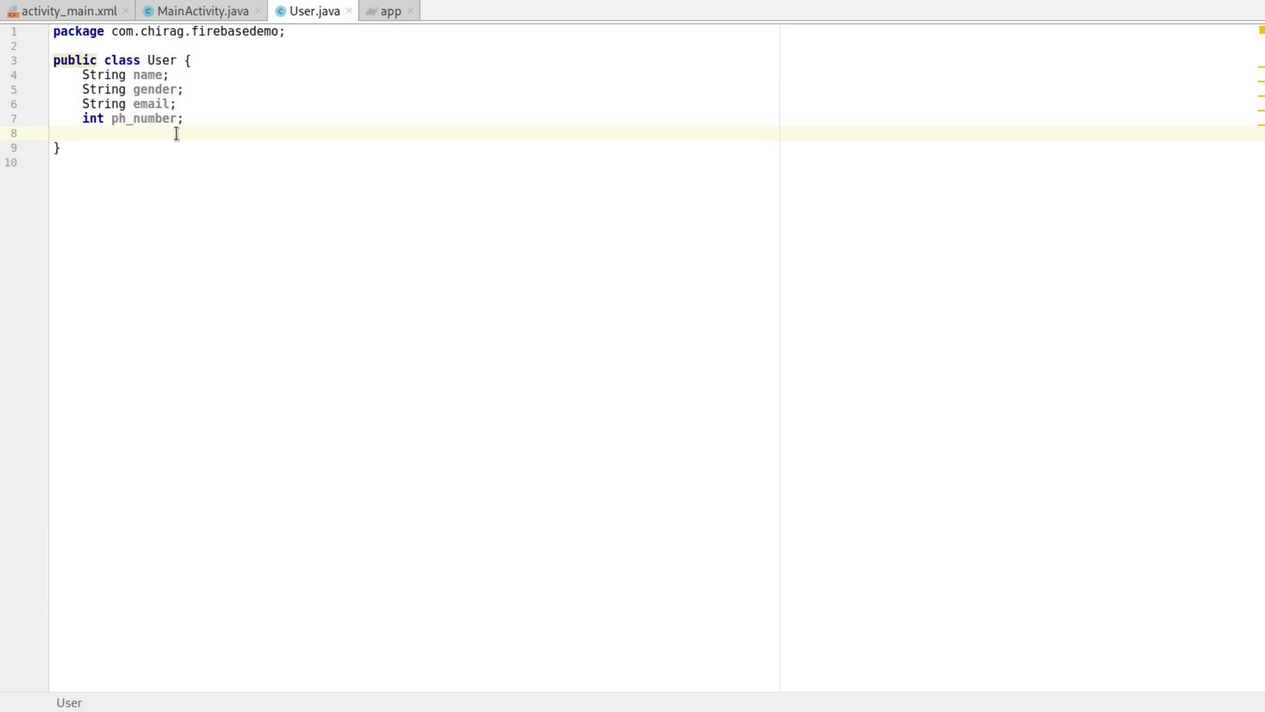
Generate a User constructor taking name, gender, email and phone number.
drag(80, 74, 184, 117)
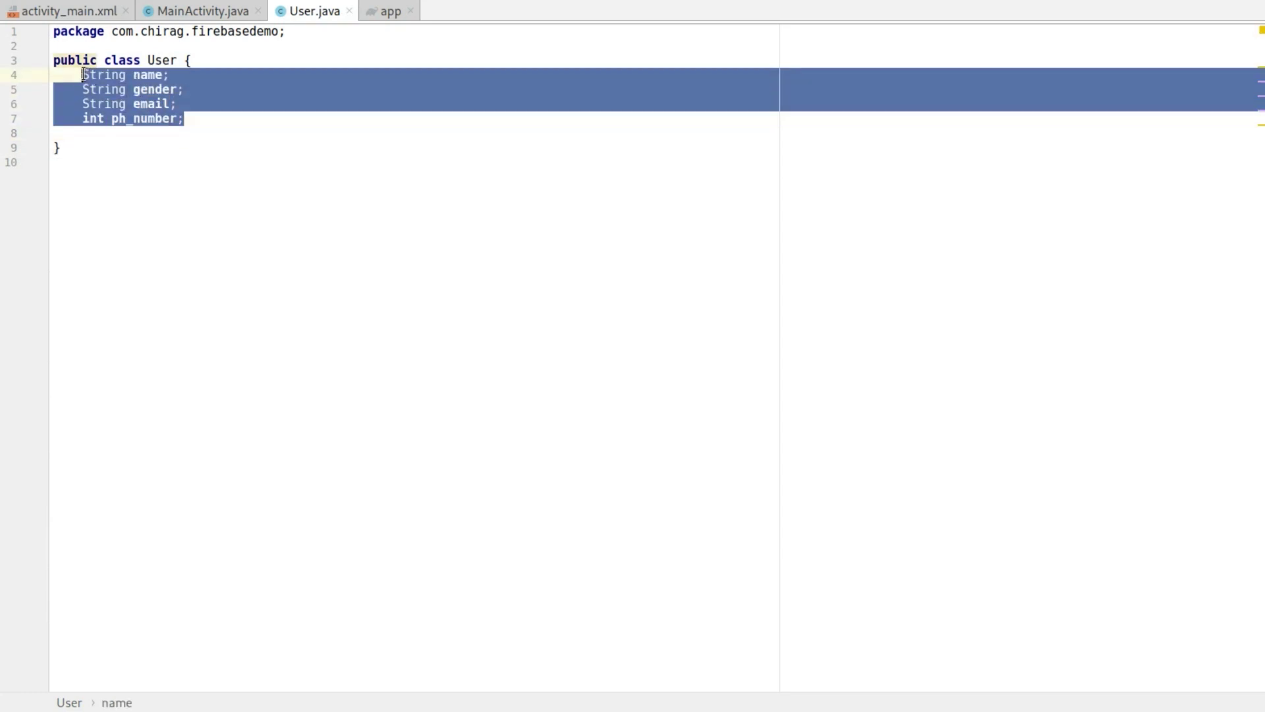
click(64, 74)
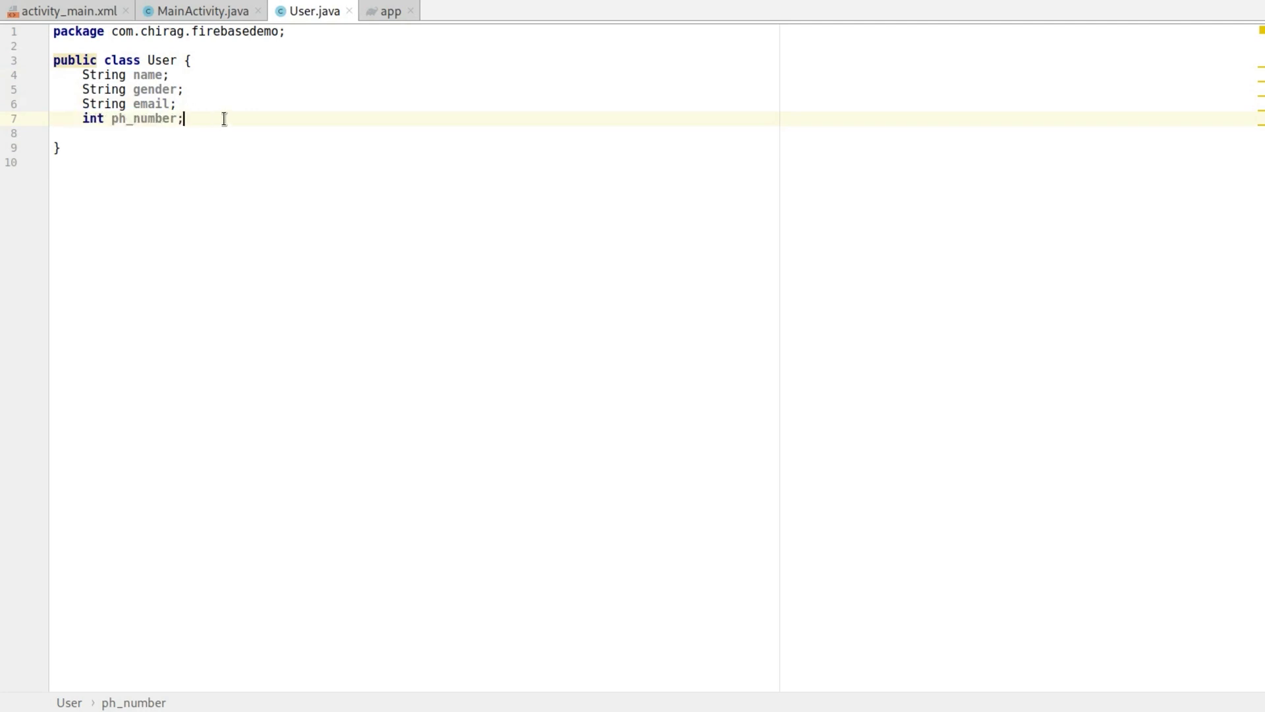
mouse_move(319, 152)
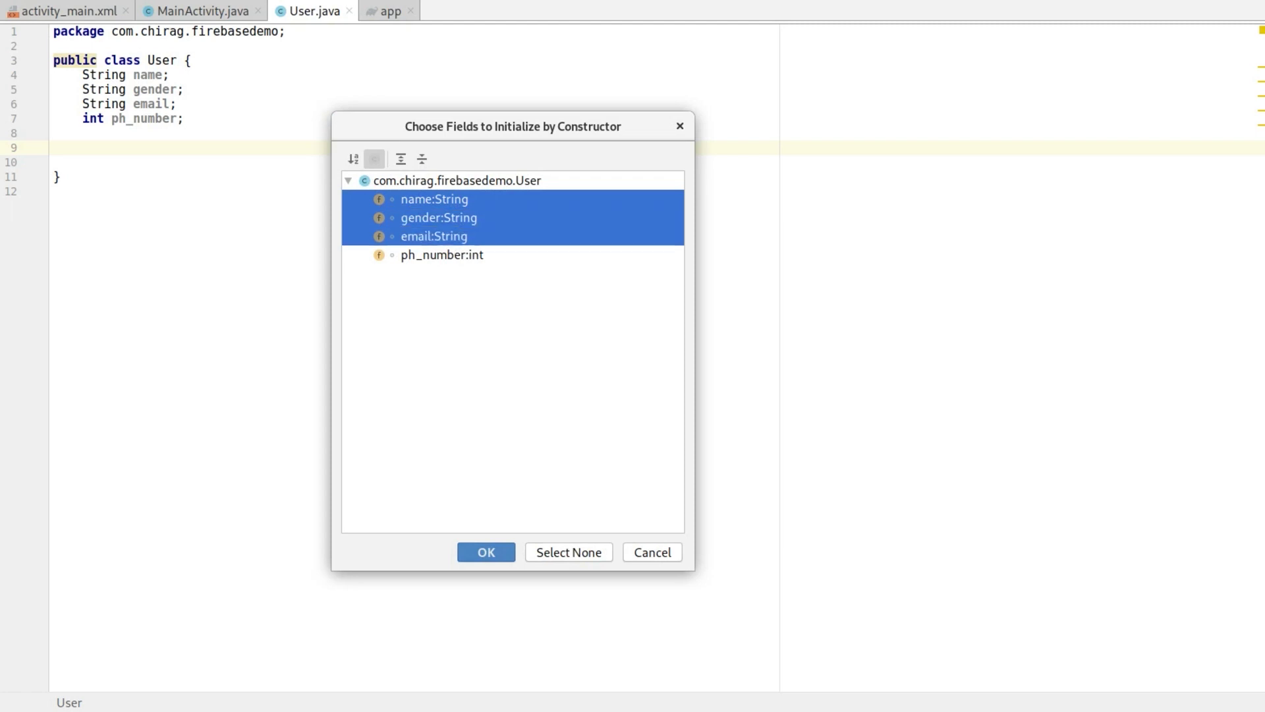
click(485, 552)
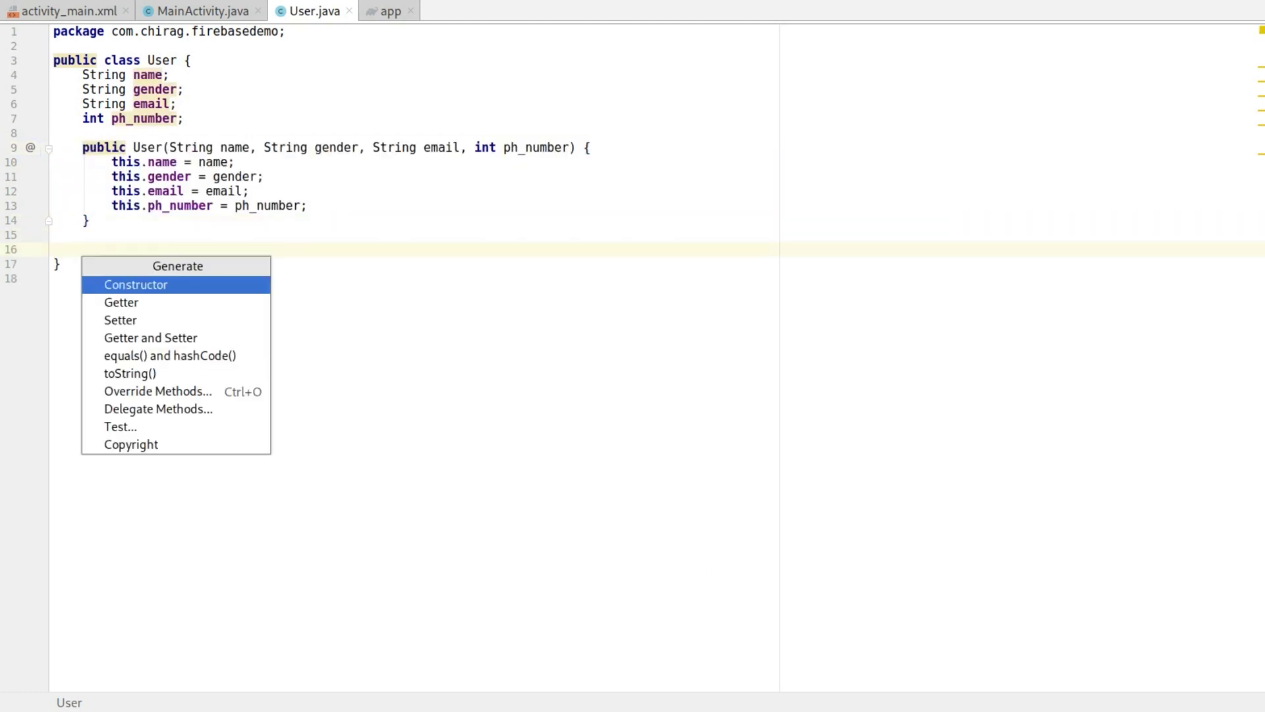
Generate an empty no-argument User constructor with a blank line after it.
click(136, 285)
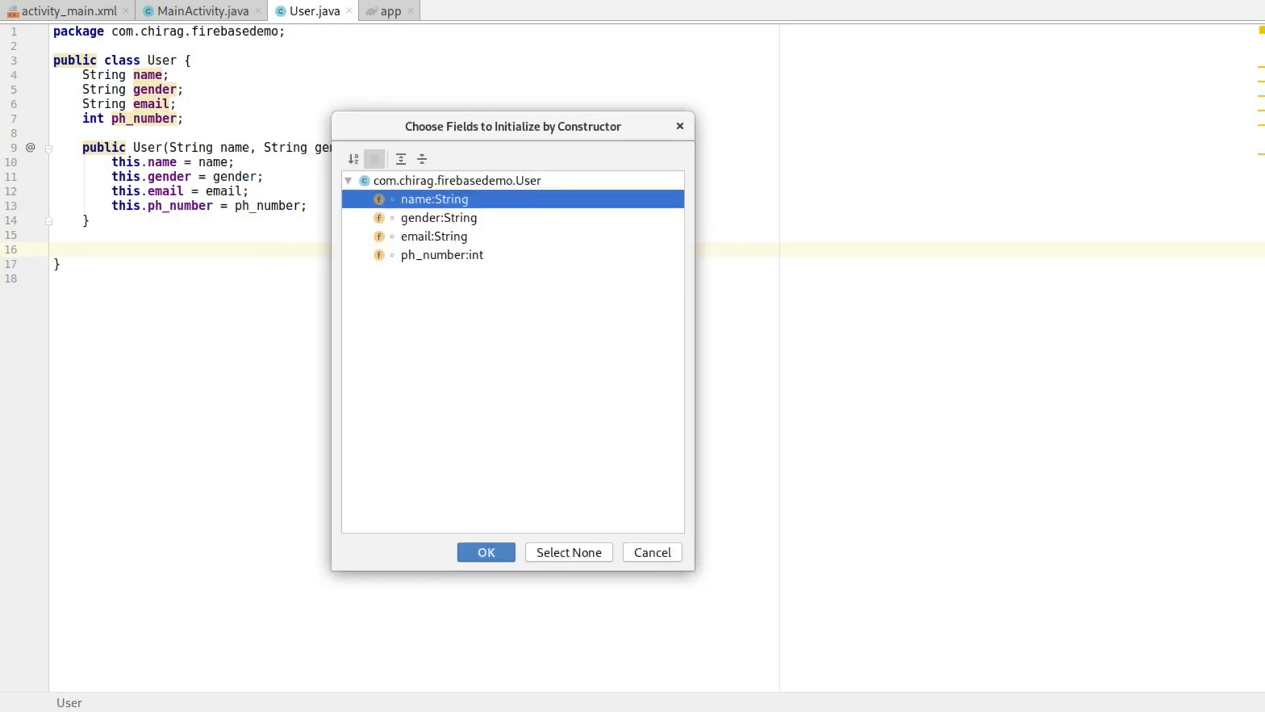
click(485, 553)
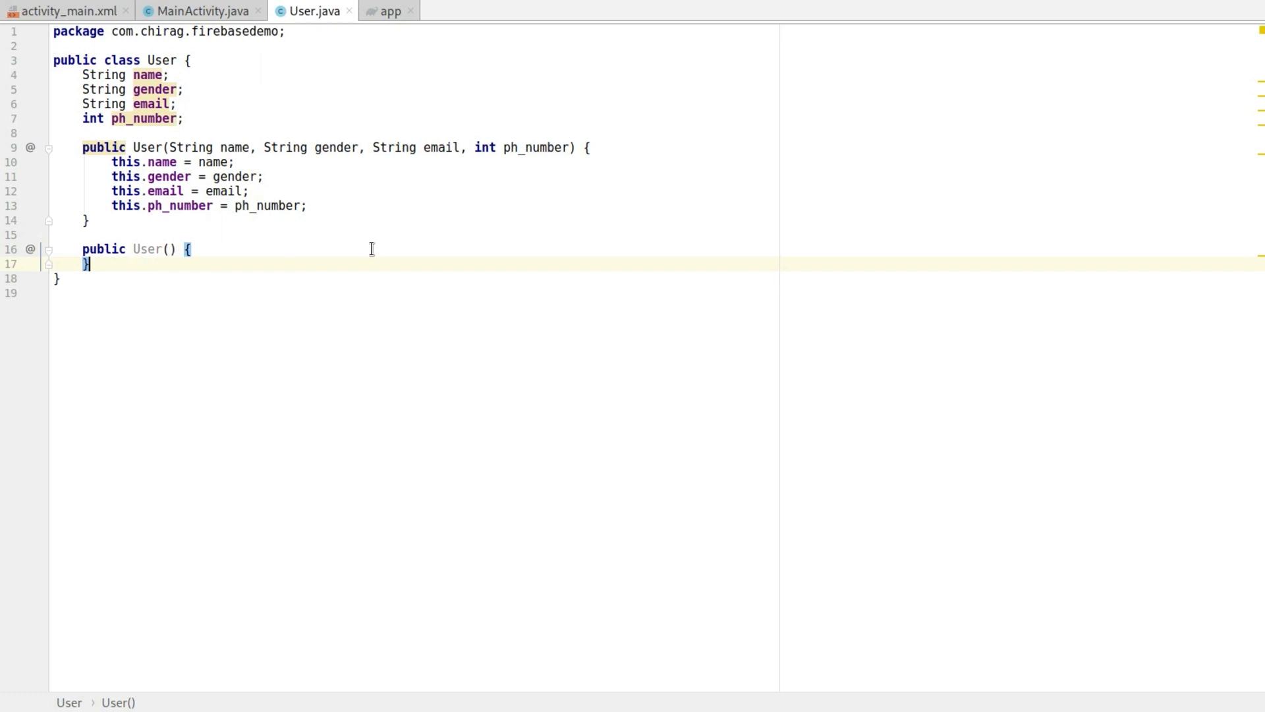
key(Enter)
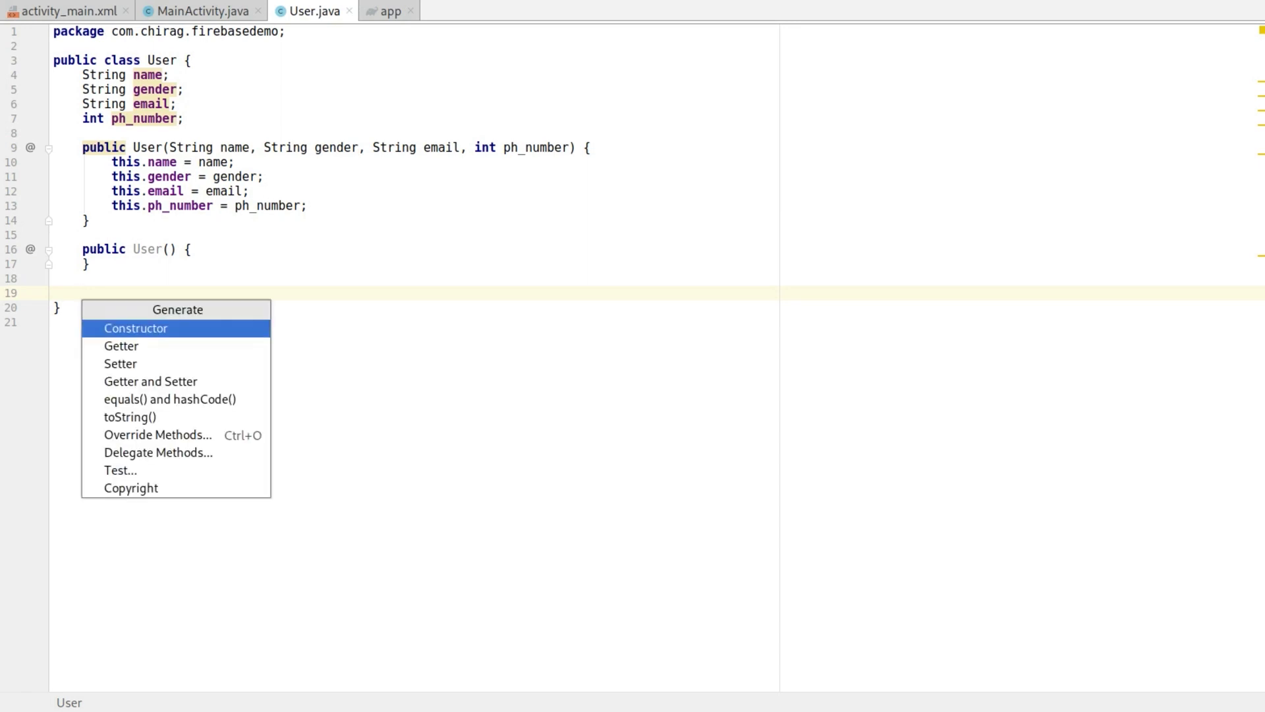
mouse_move(150, 381)
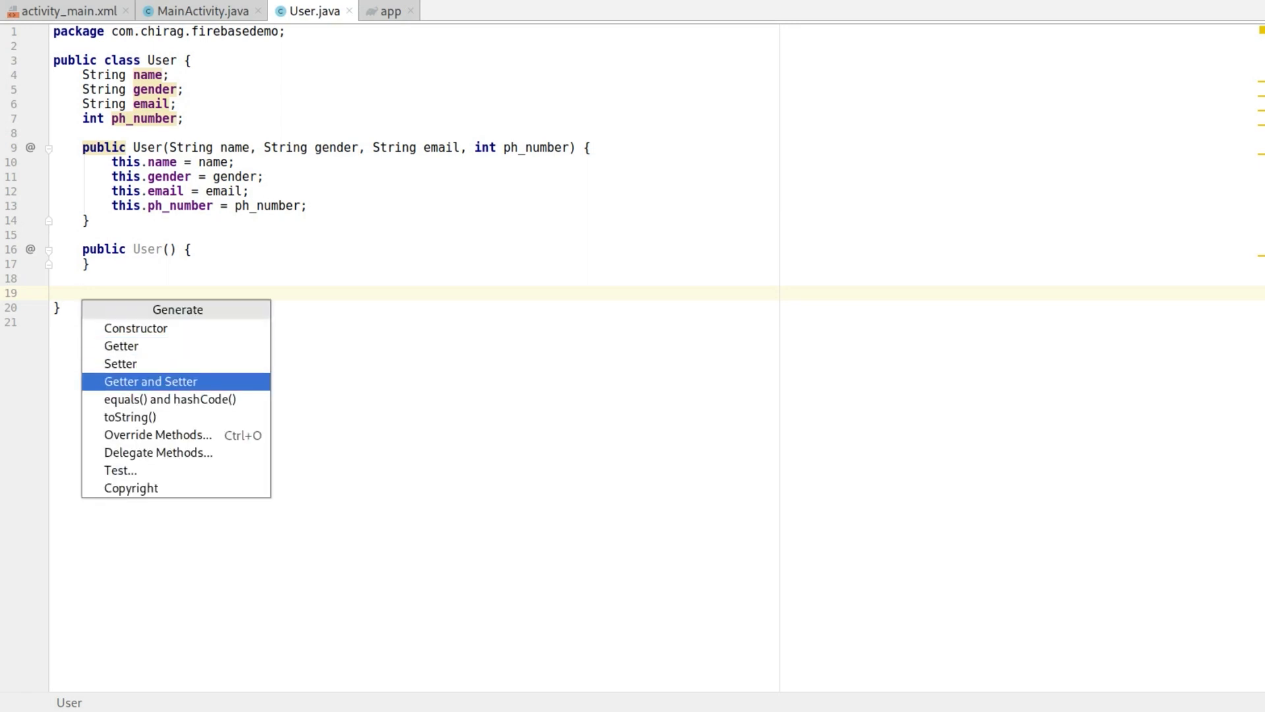
Generate getters and setters for all four User fields and return to MainActivity.
key(Escape)
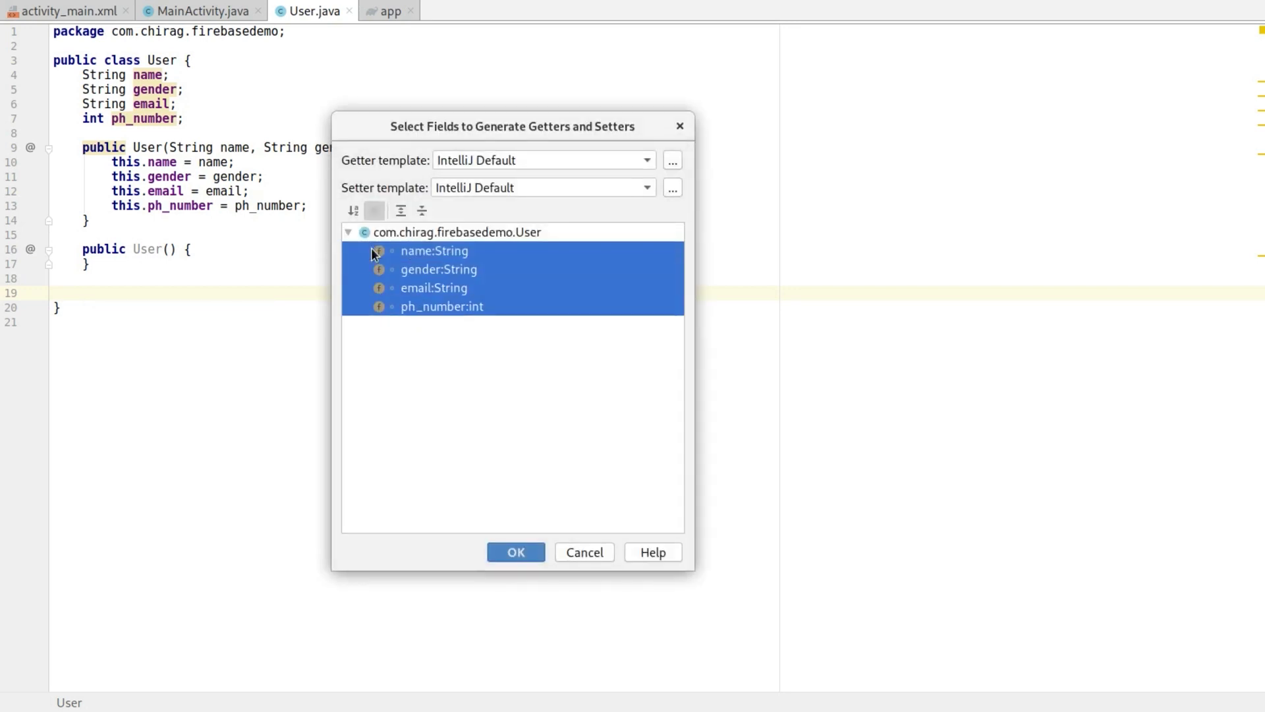
click(516, 553)
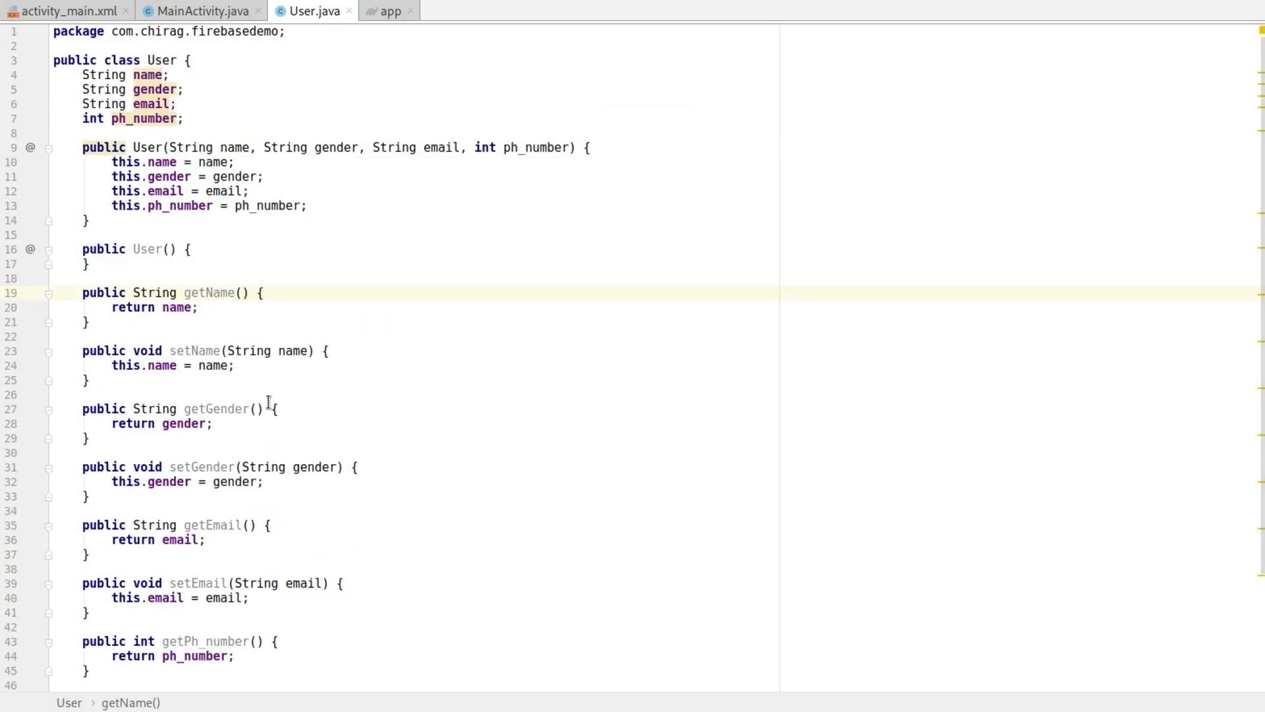
double_click(161, 60)
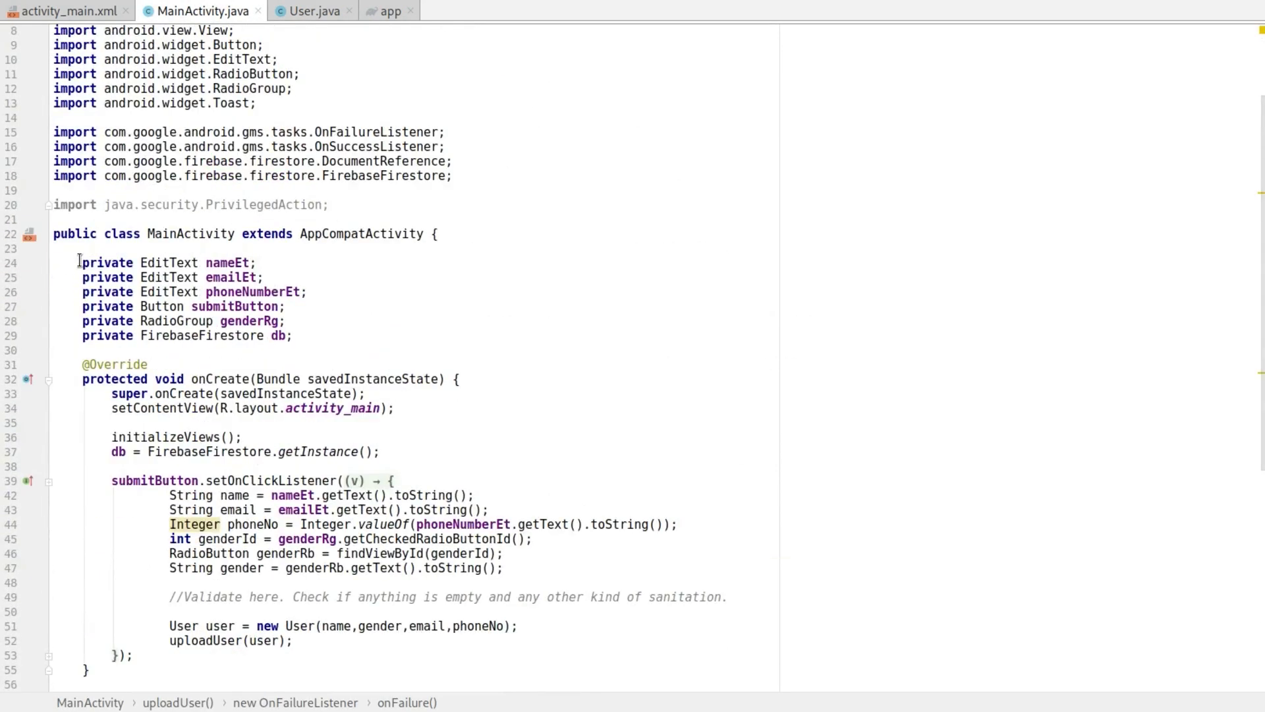
drag(77, 262, 304, 320)
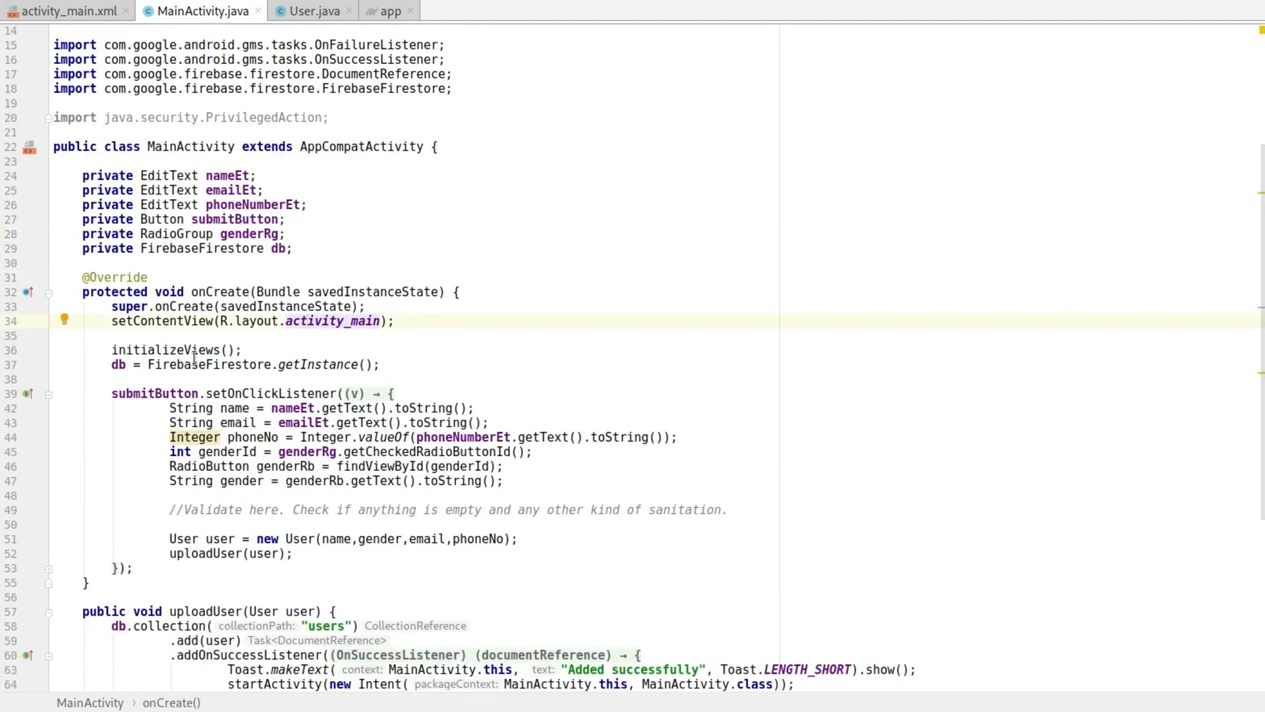
scroll(down, 3)
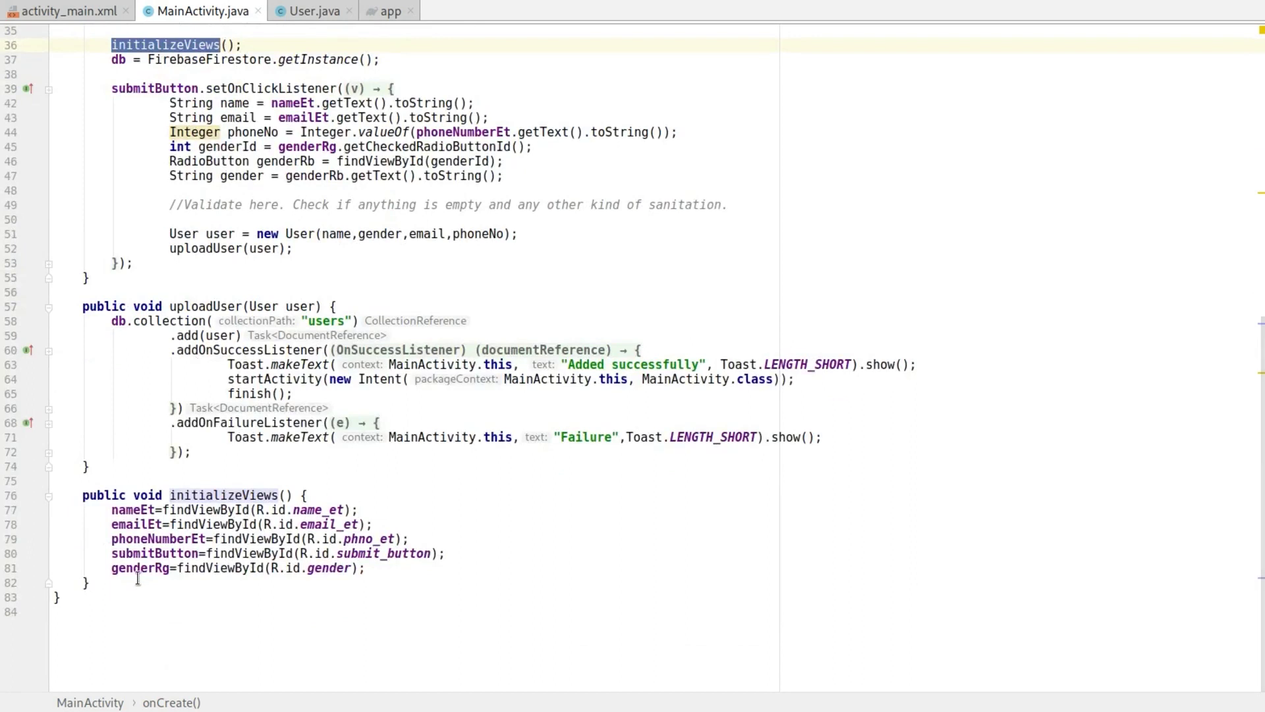
click(129, 494)
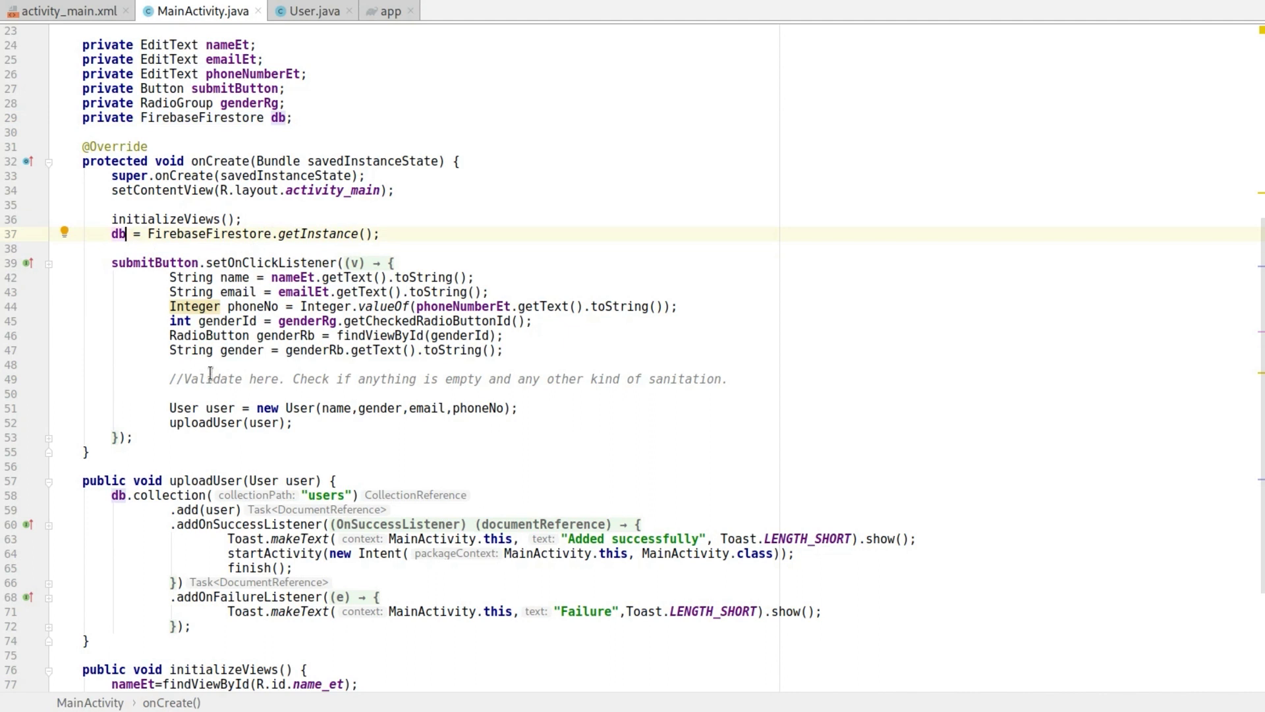
mouse_move(148, 334)
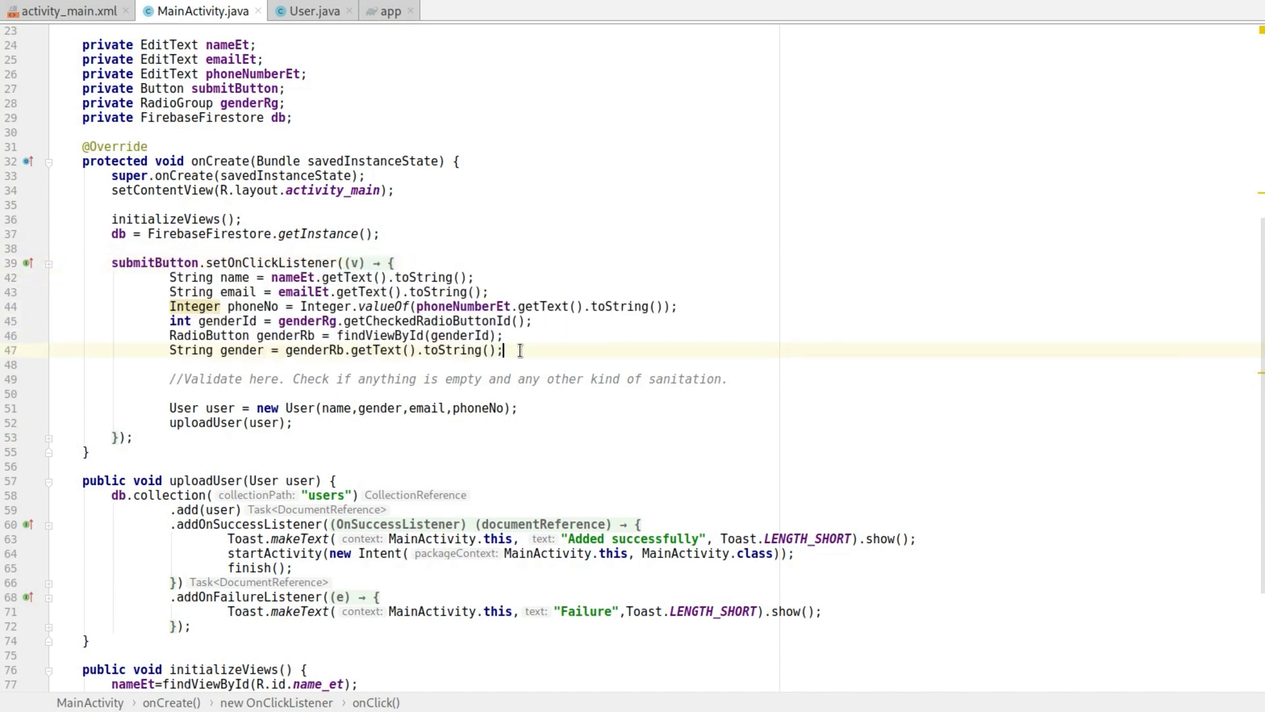
mouse_move(521, 349)
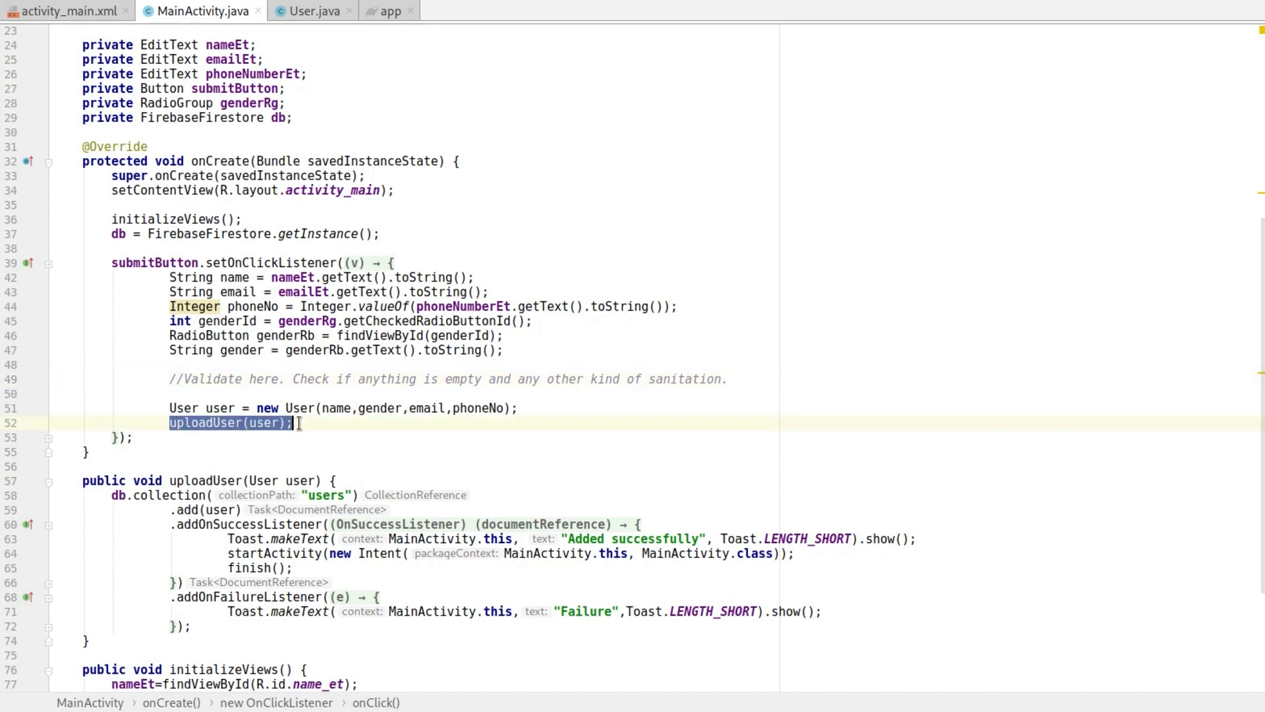
click(172, 479)
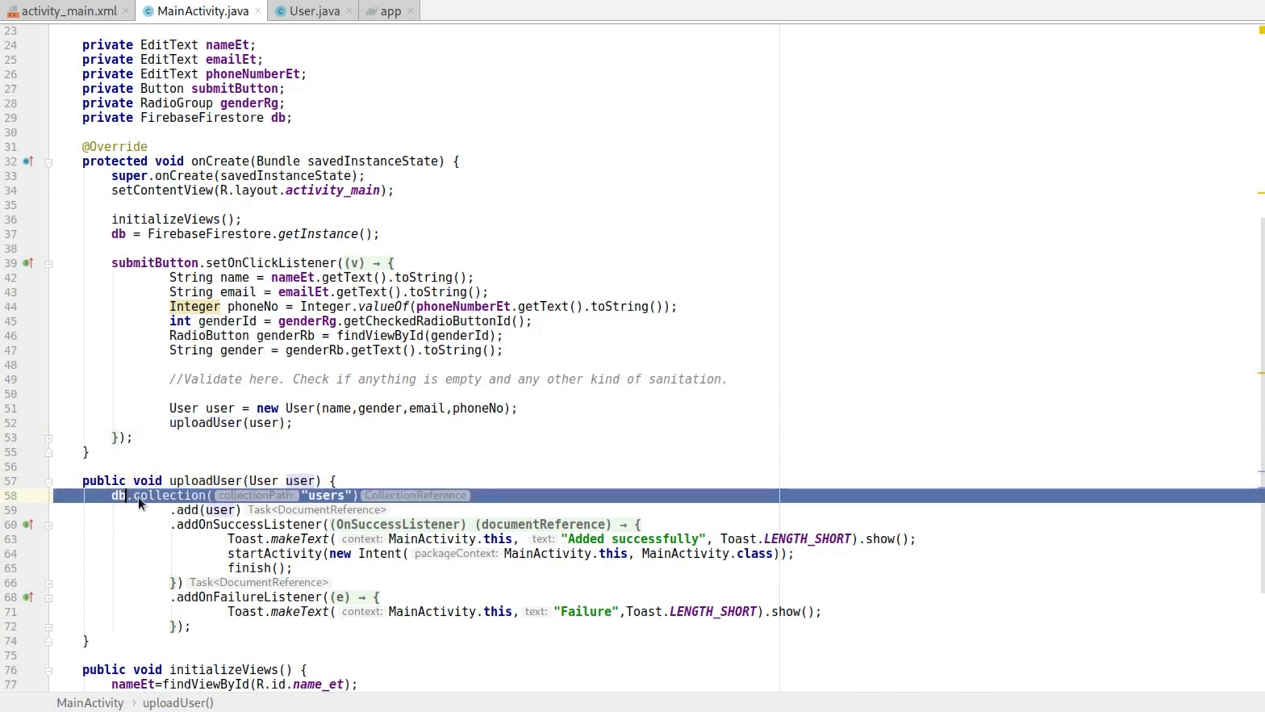
double_click(327, 494)
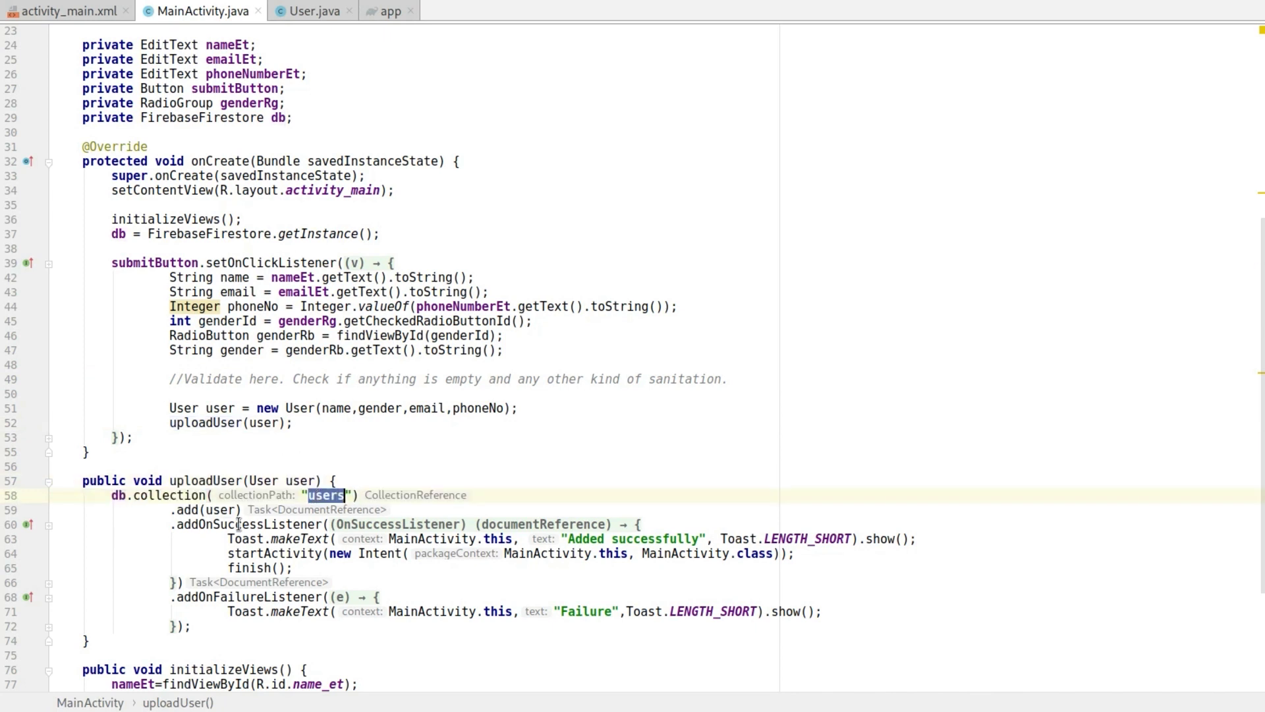
click(204, 509)
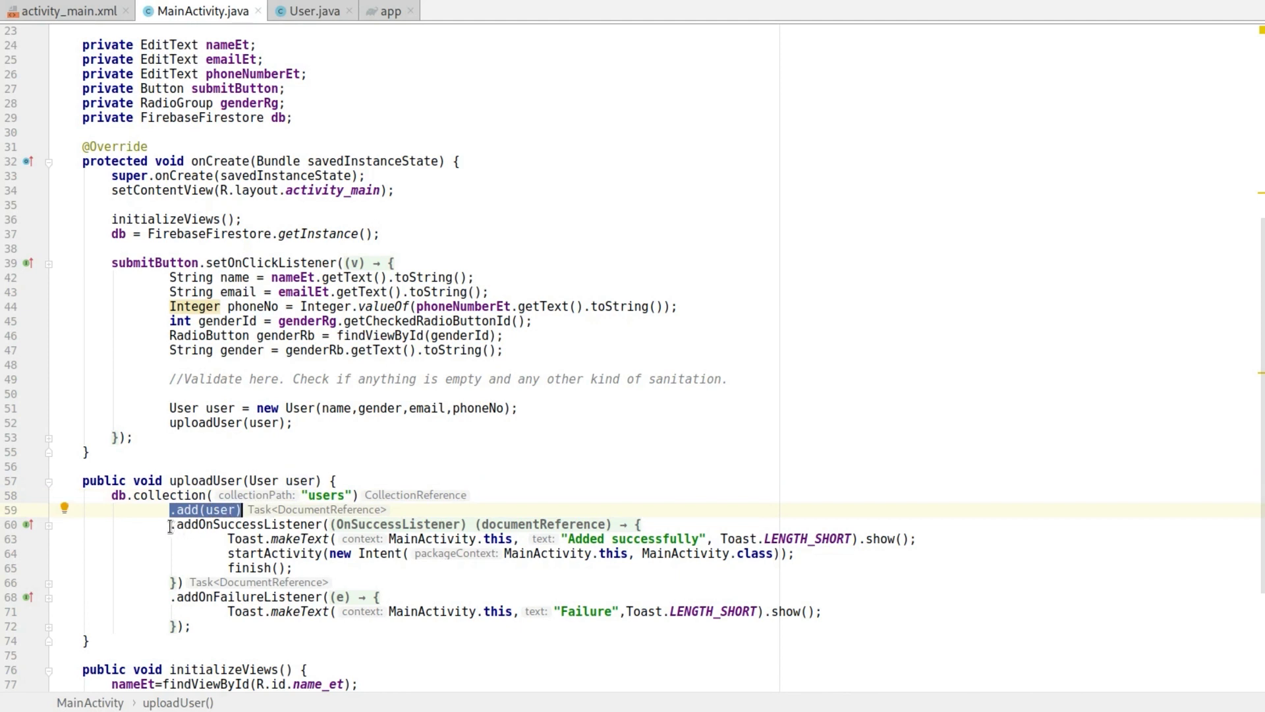
click(243, 523)
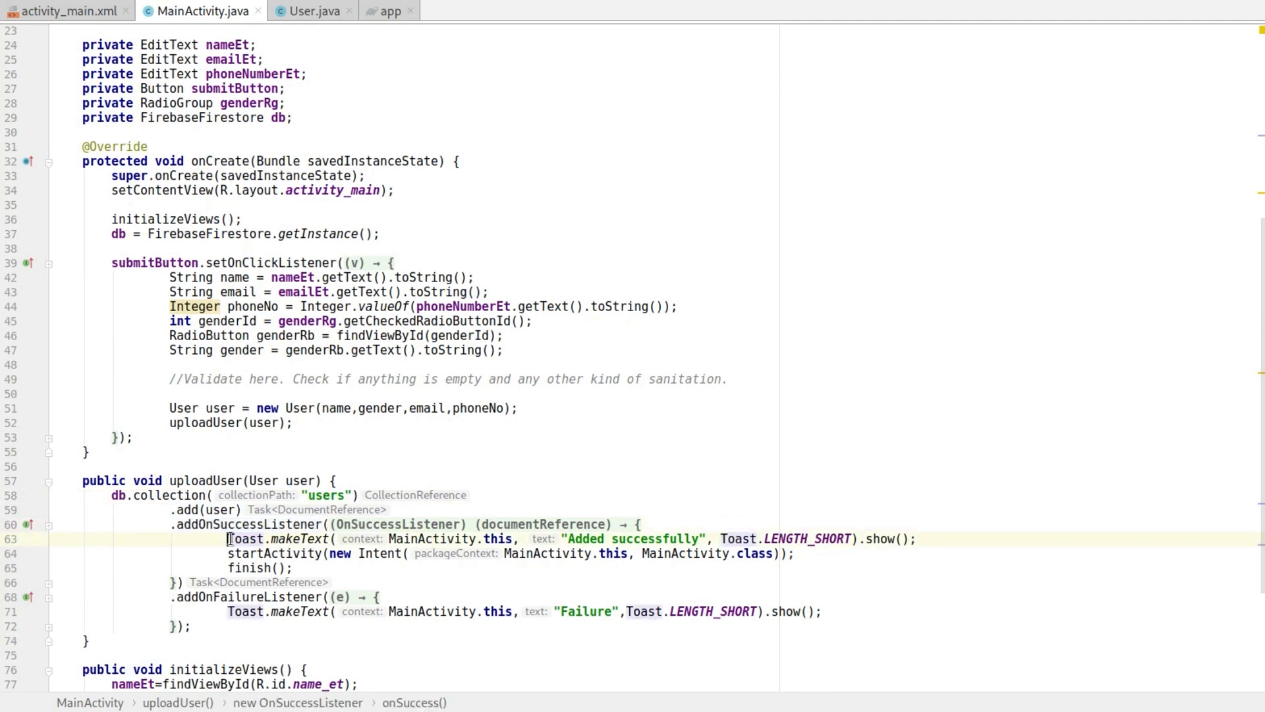
drag(228, 539, 294, 566)
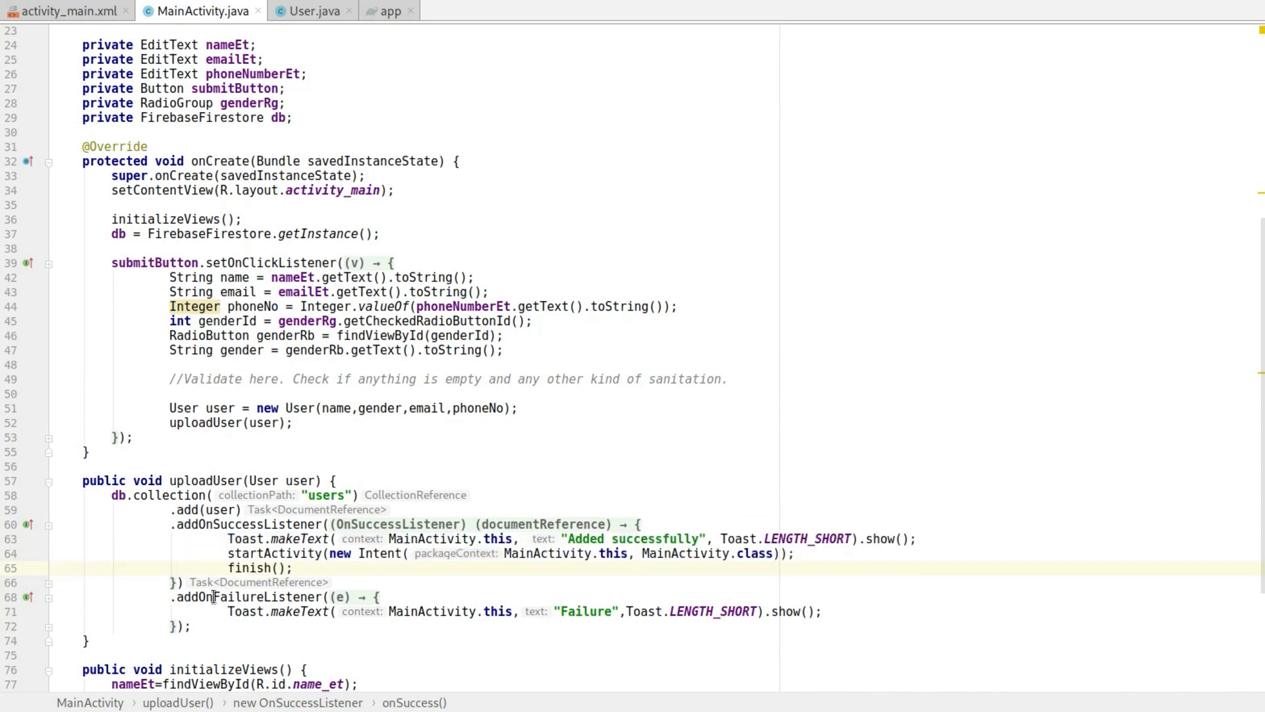
double_click(242, 596)
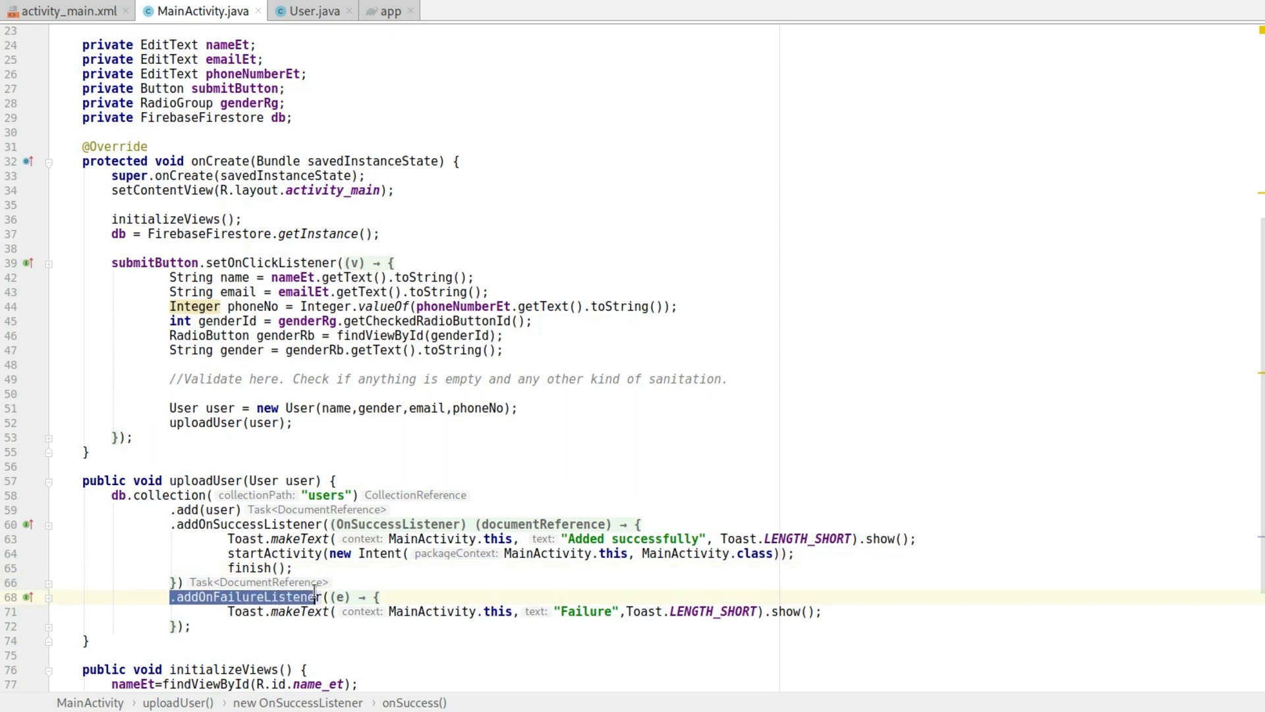
click(258, 610)
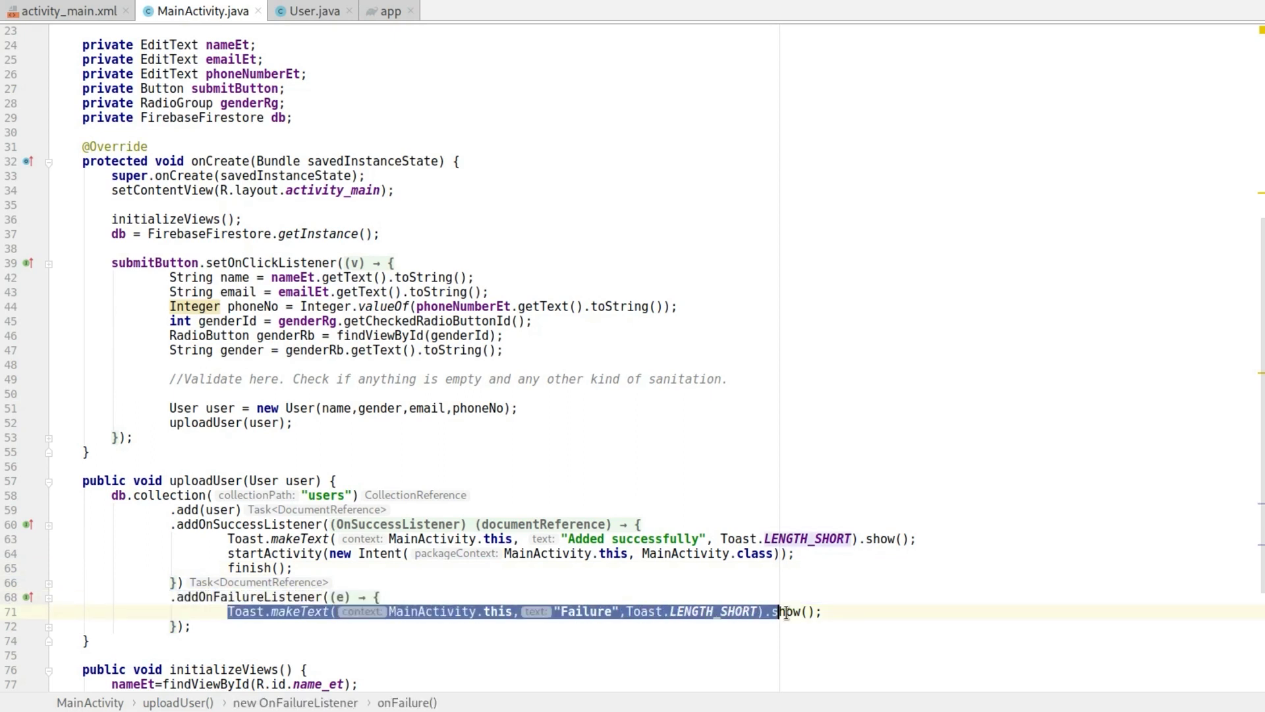
click(821, 612)
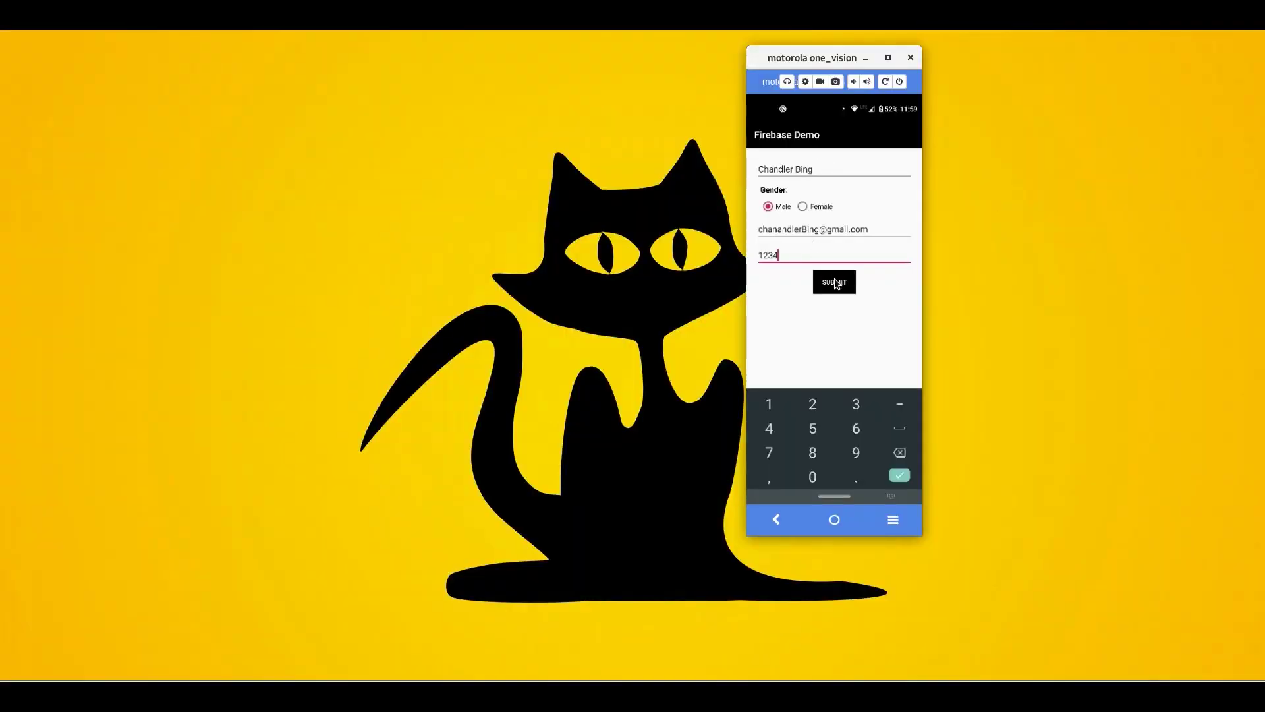
Submit Chandler Bing's filled form and see the 'Added successfully' toast.
click(833, 282)
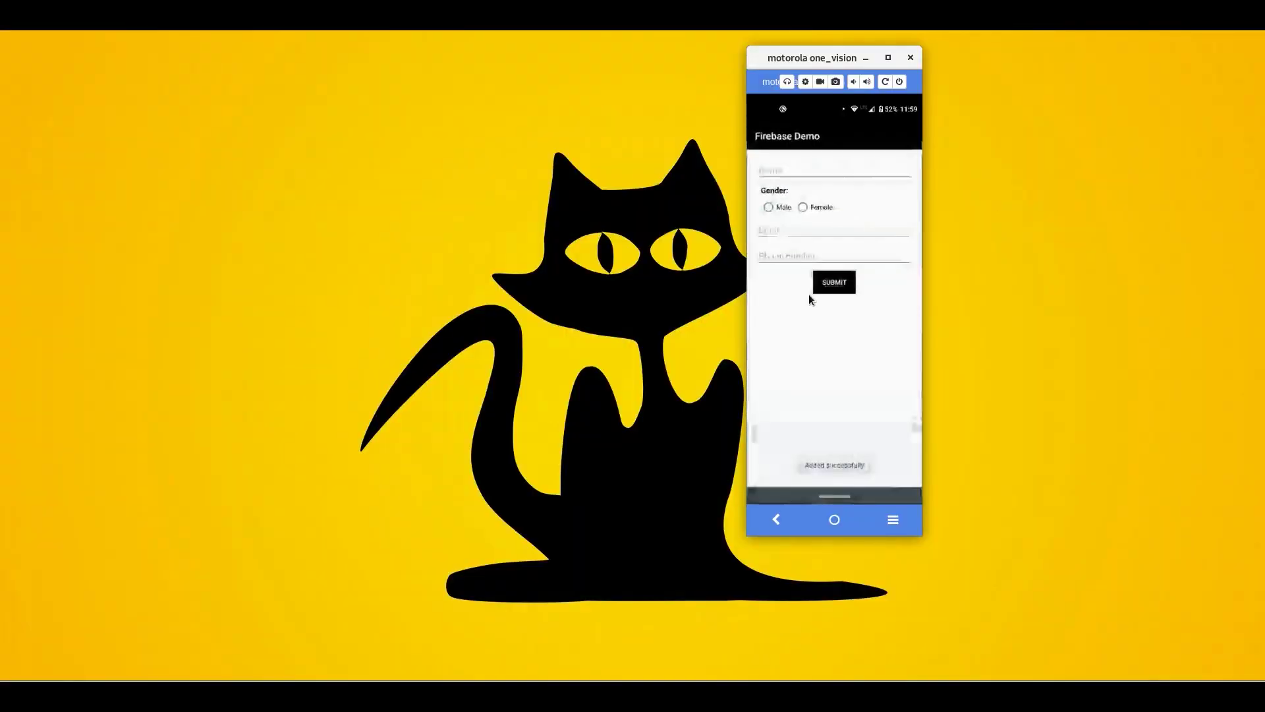
click(833, 282)
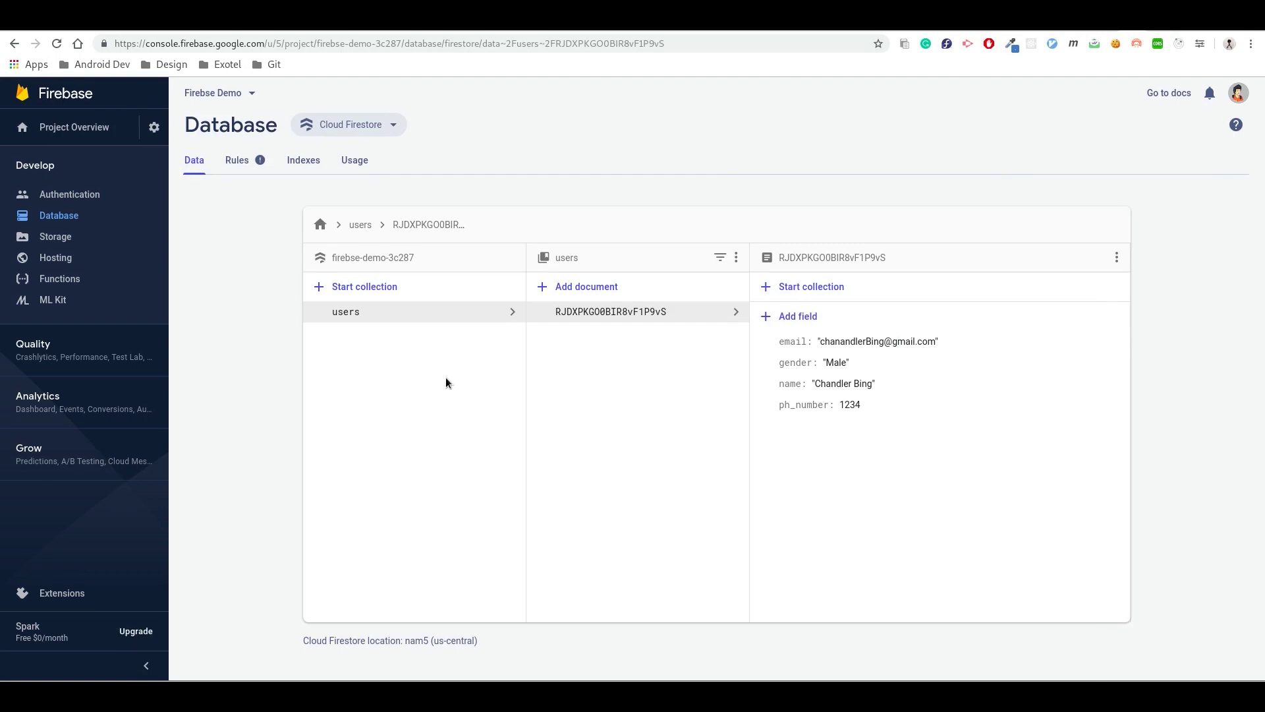
mouse_move(316, 310)
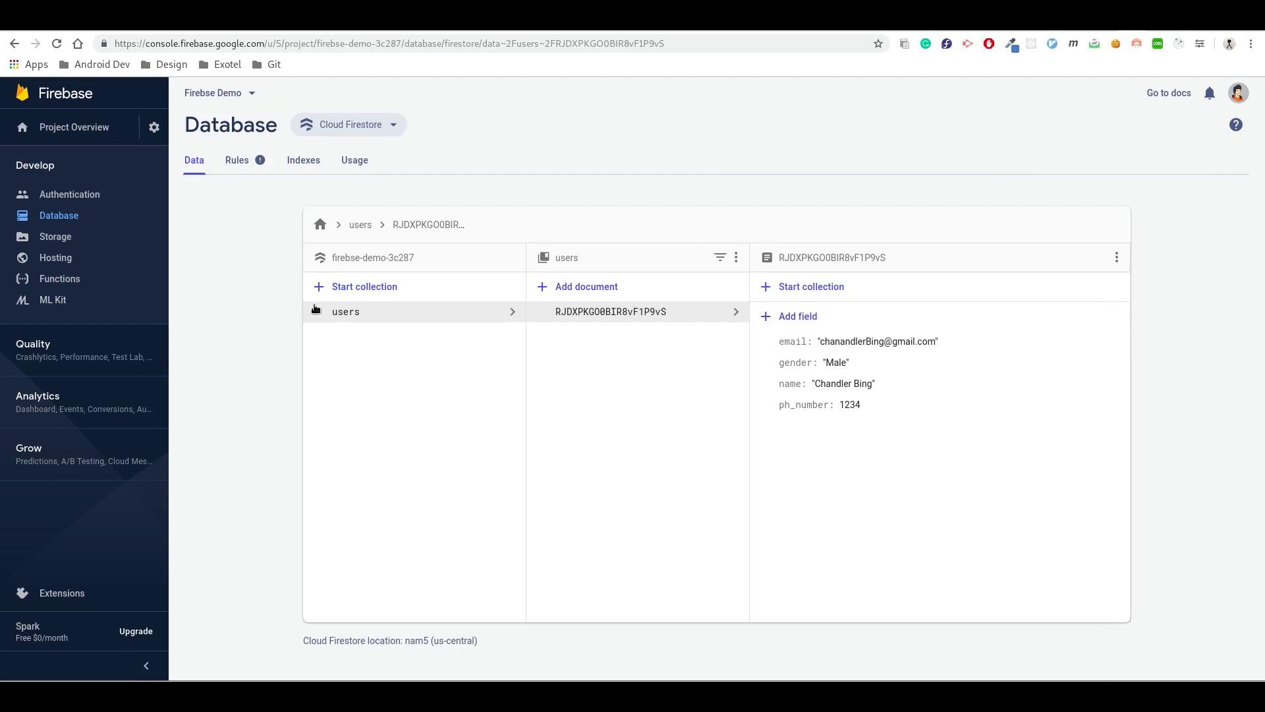
mouse_move(345, 311)
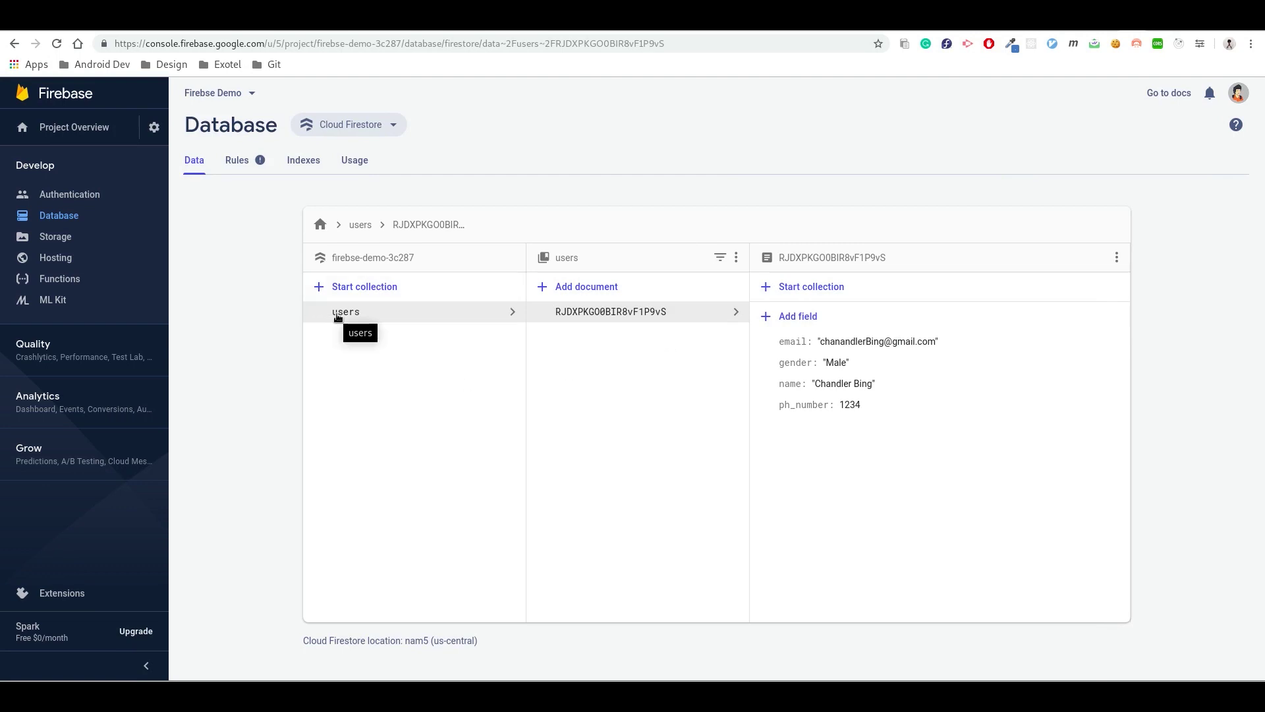
mouse_move(610, 330)
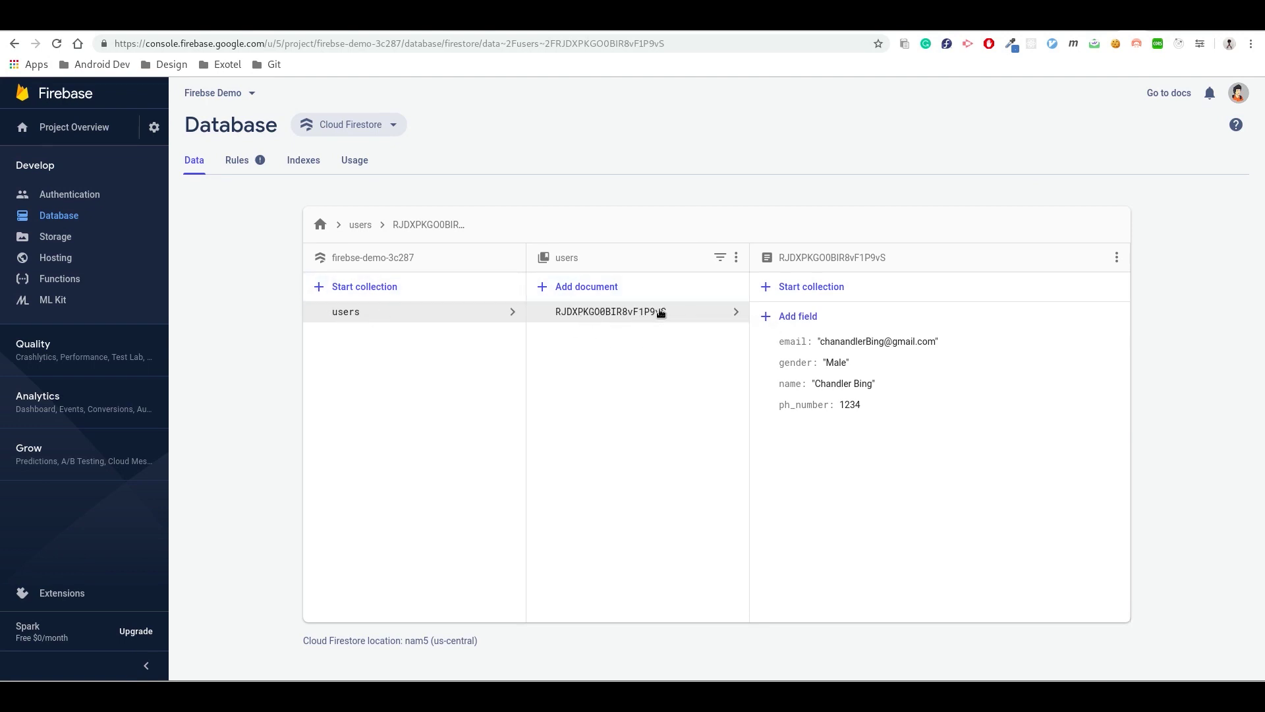
mouse_move(839, 361)
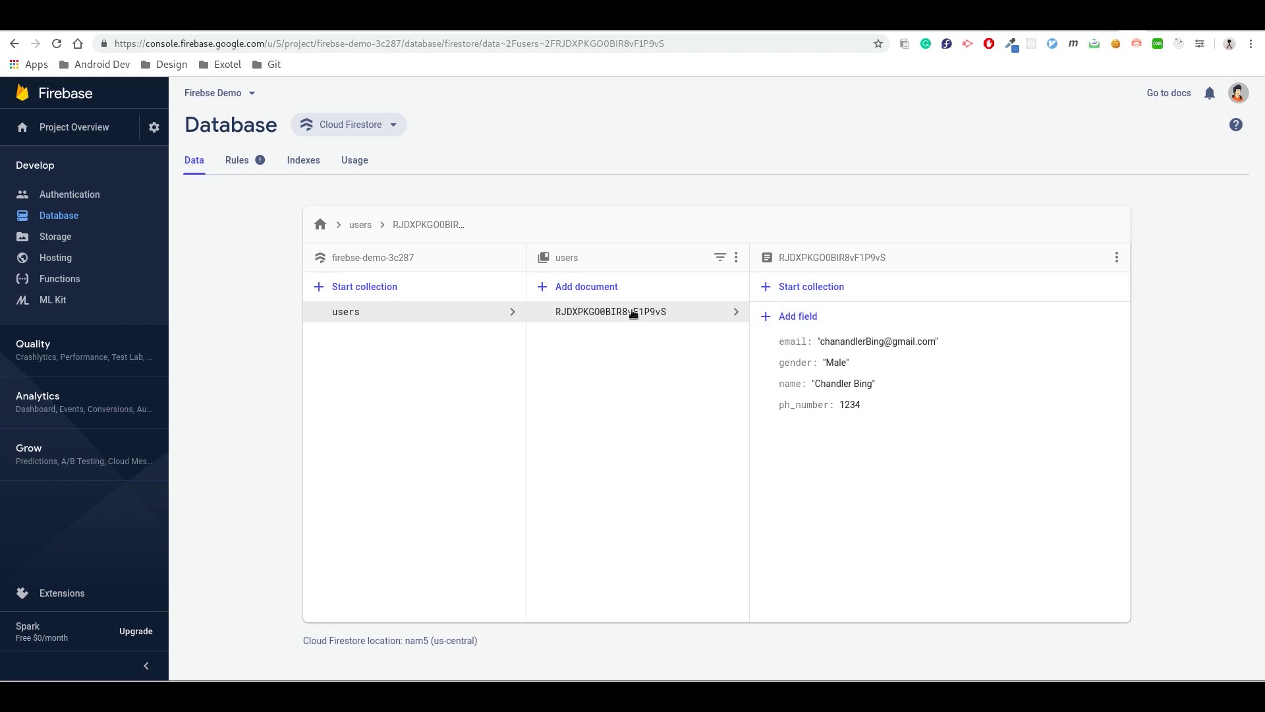
mouse_move(610, 311)
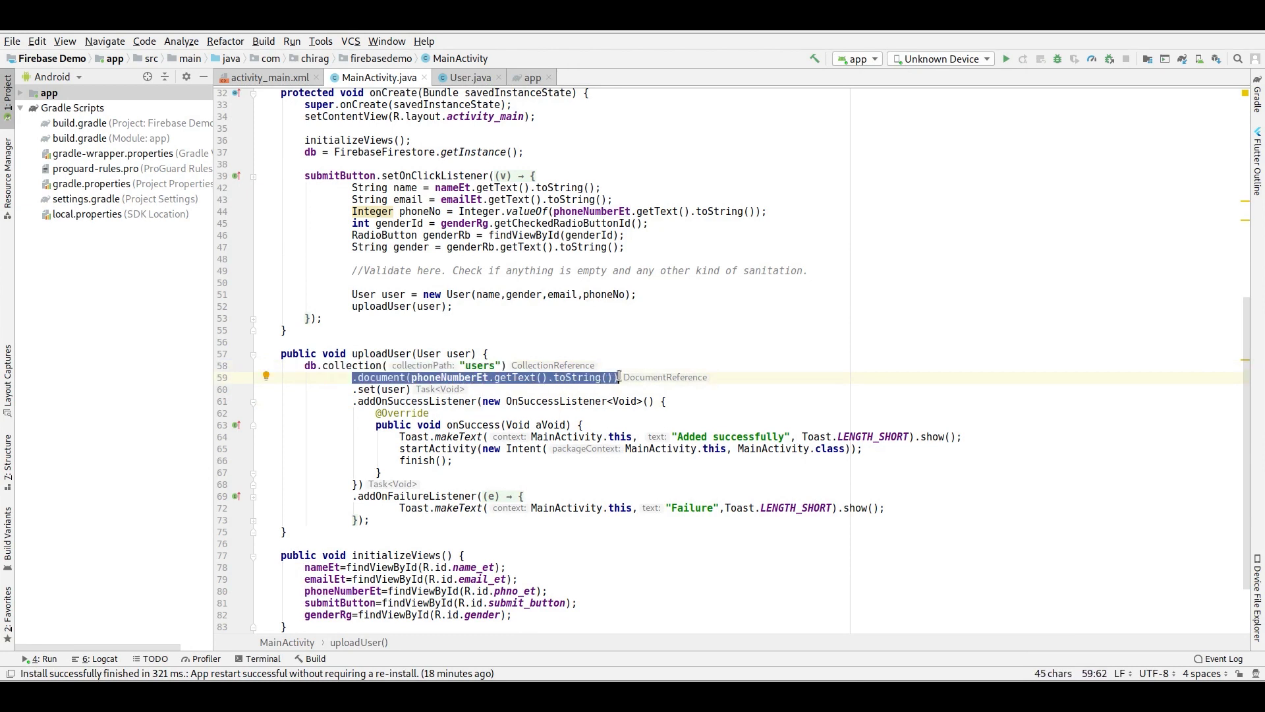
Write users via .document(phoneNumber).set(user), then submit Monica's form creating document 5678.
click(359, 389)
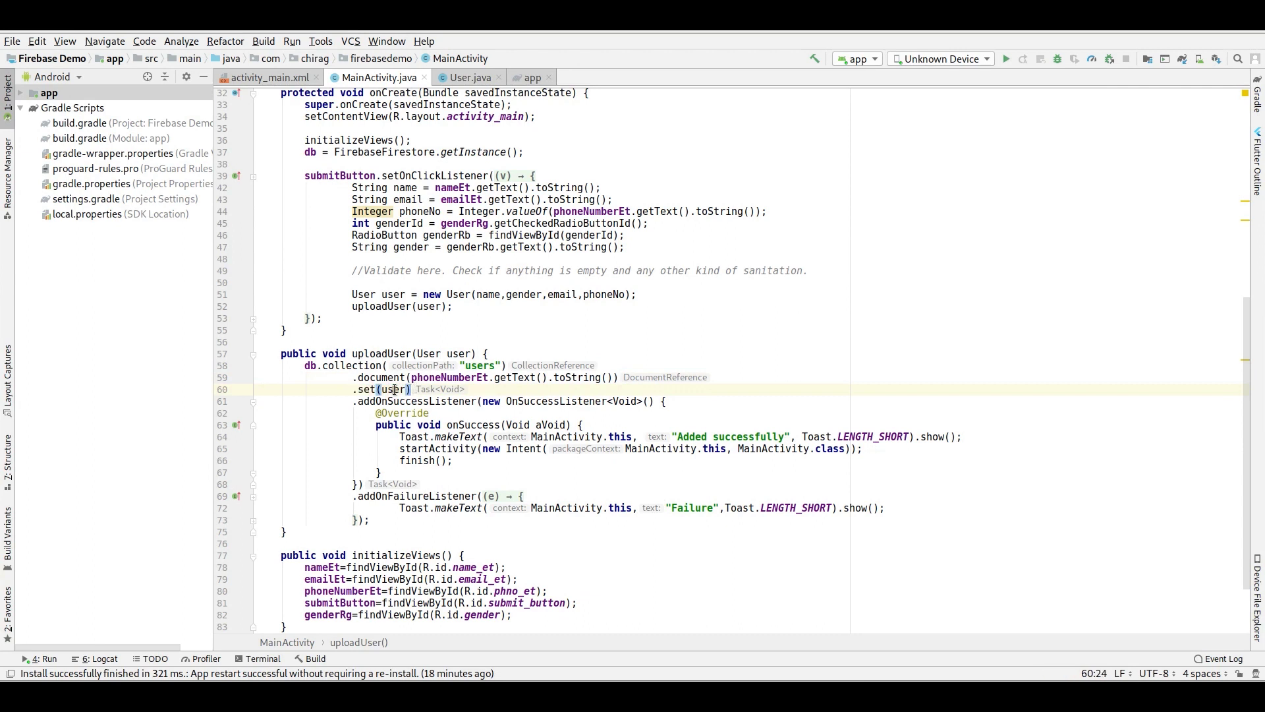
double_click(394, 389)
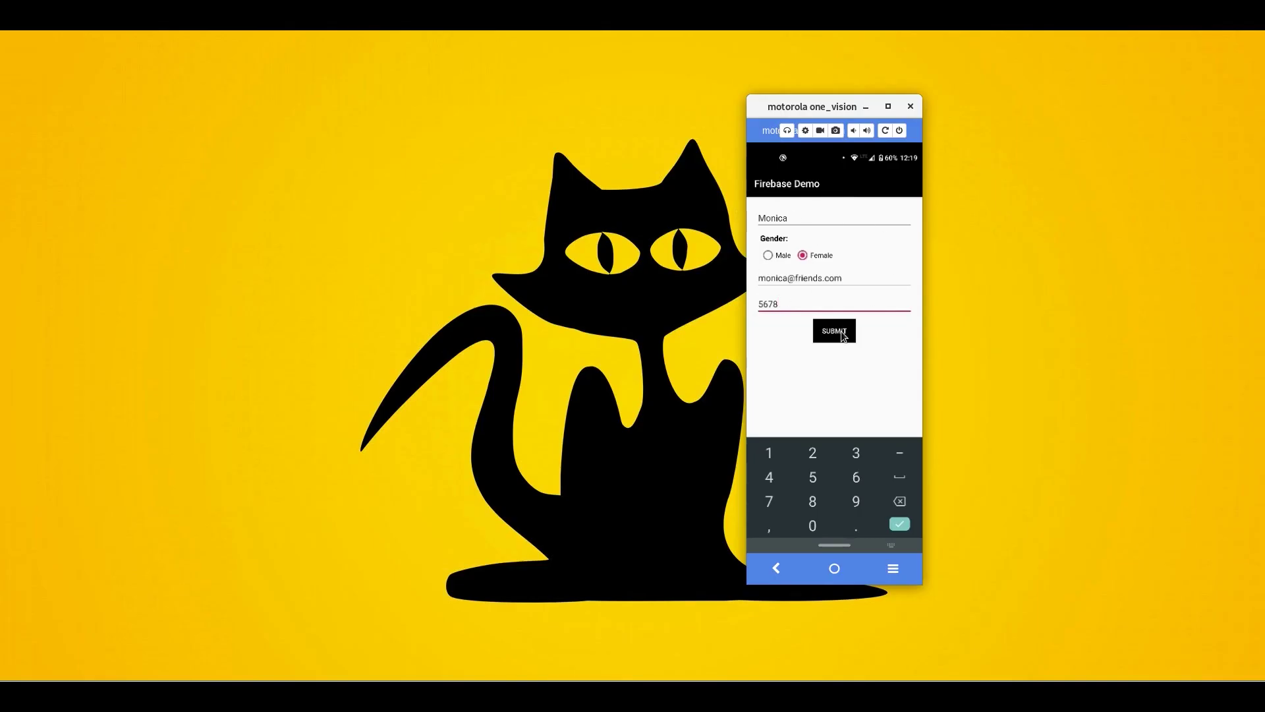
click(833, 331)
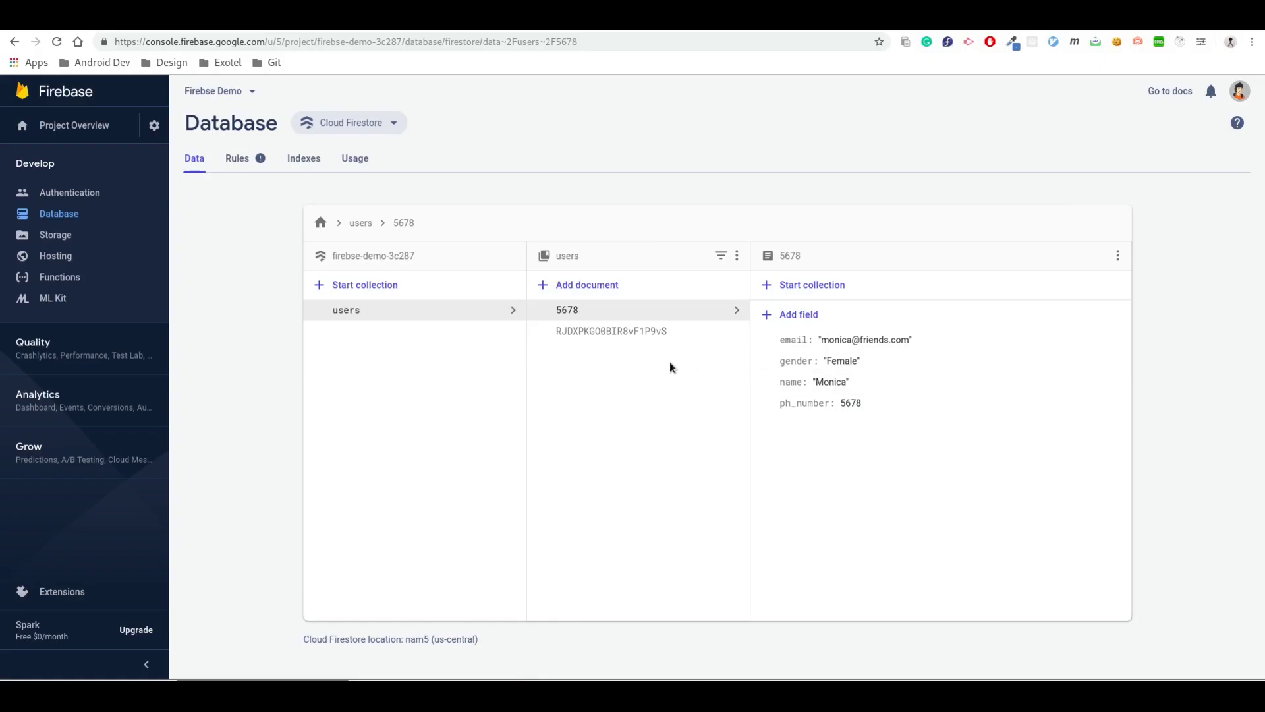
mouse_move(569, 321)
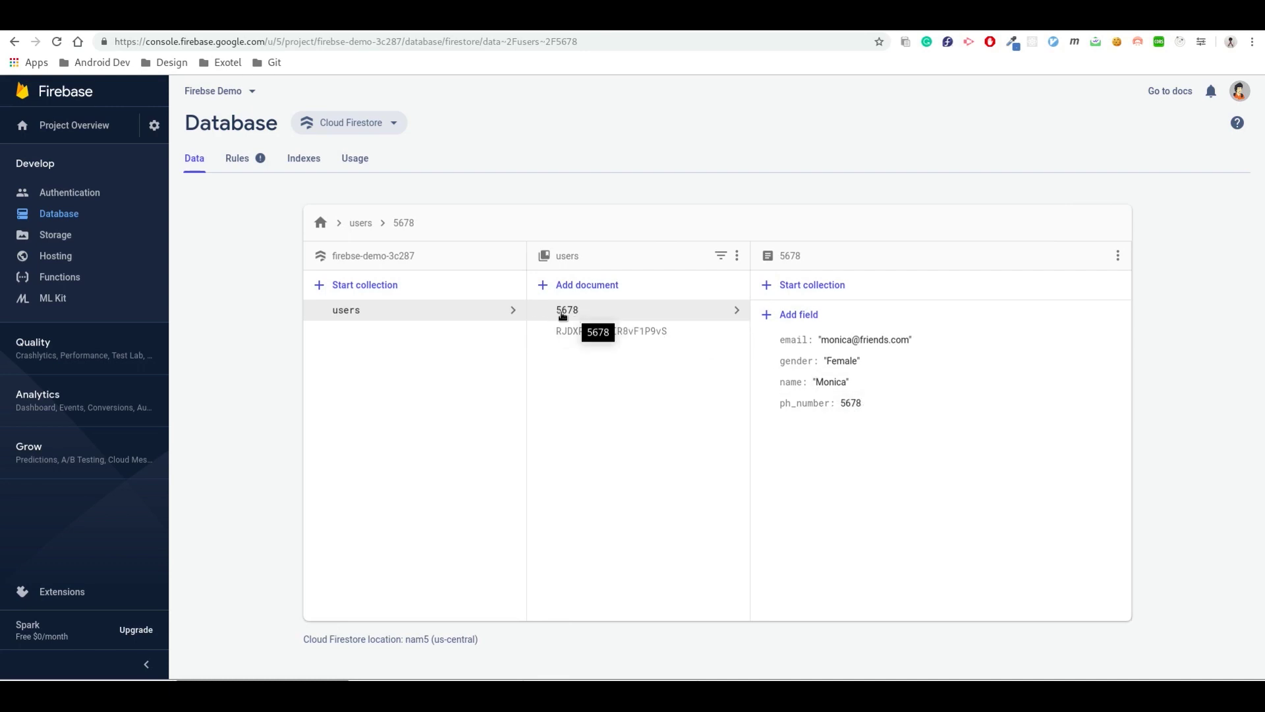
mouse_move(664, 361)
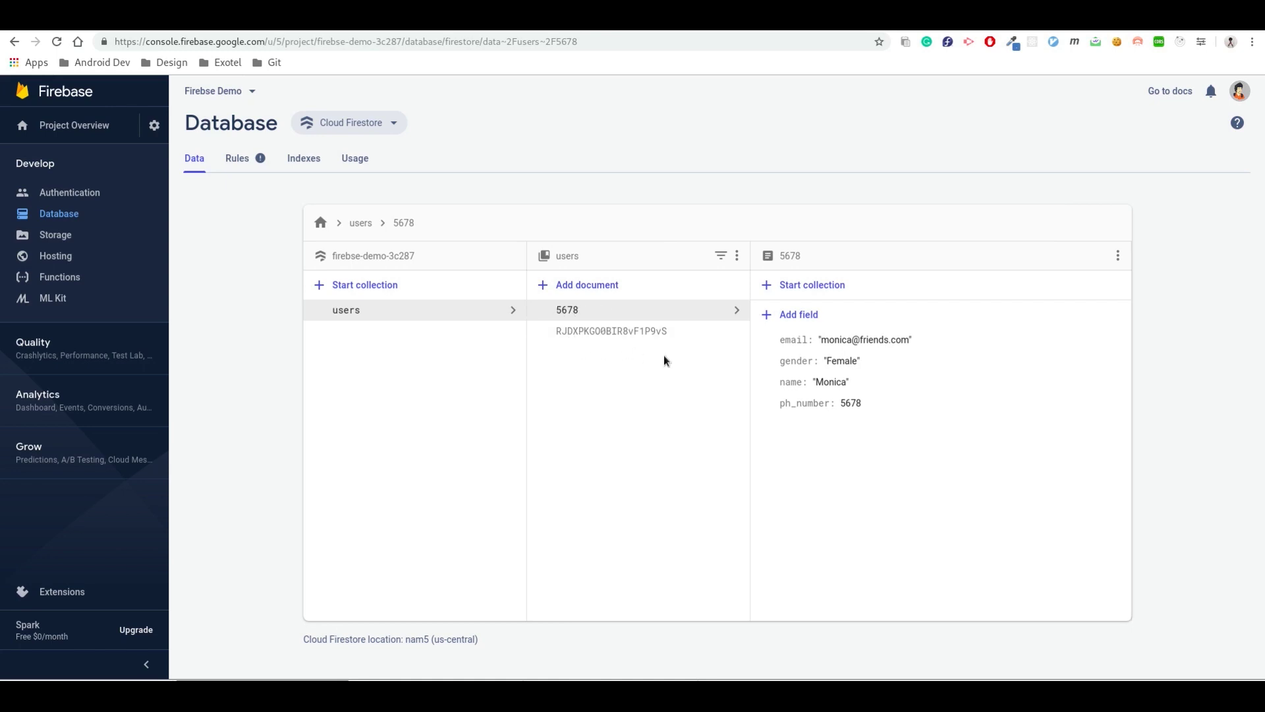
mouse_move(840, 403)
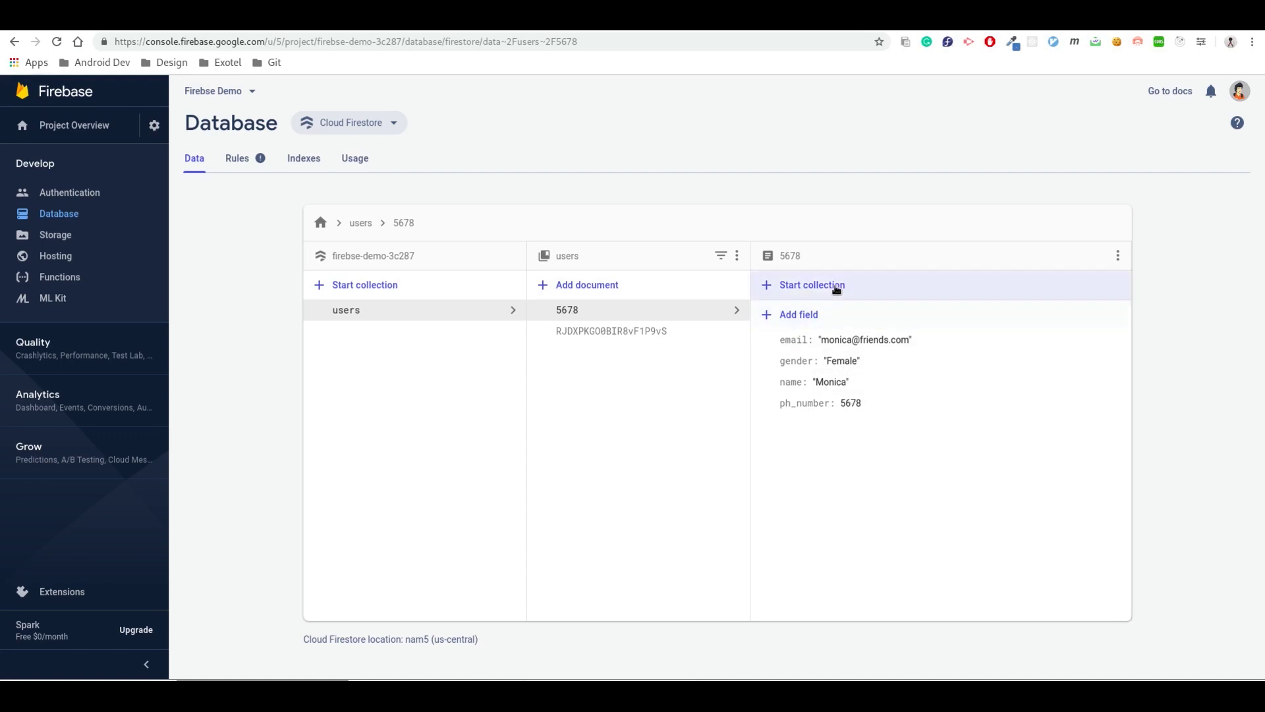
click(811, 285)
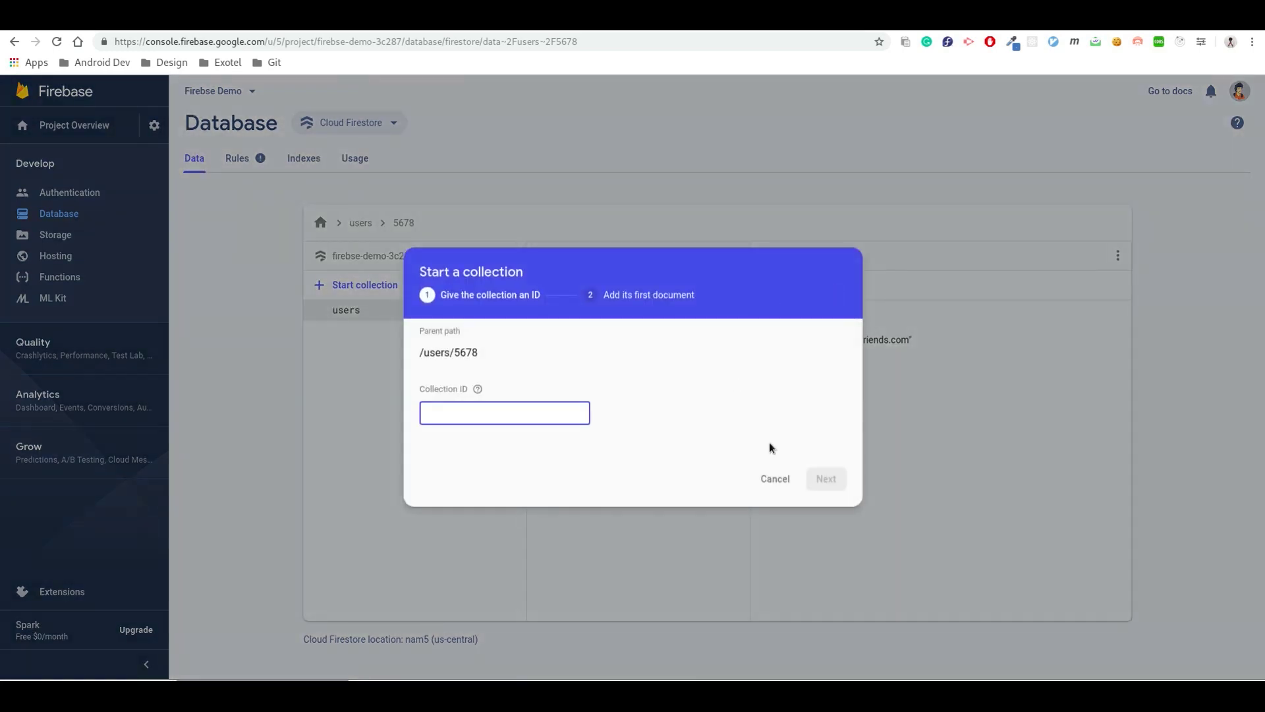
click(773, 478)
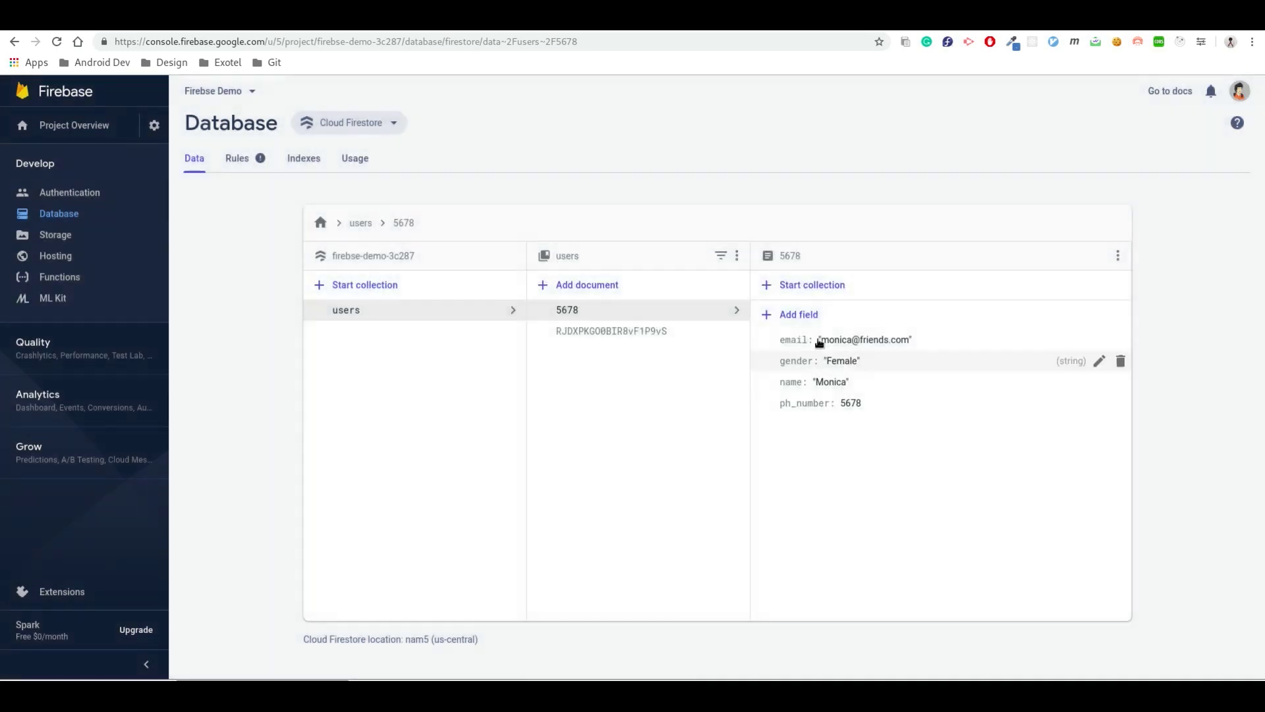